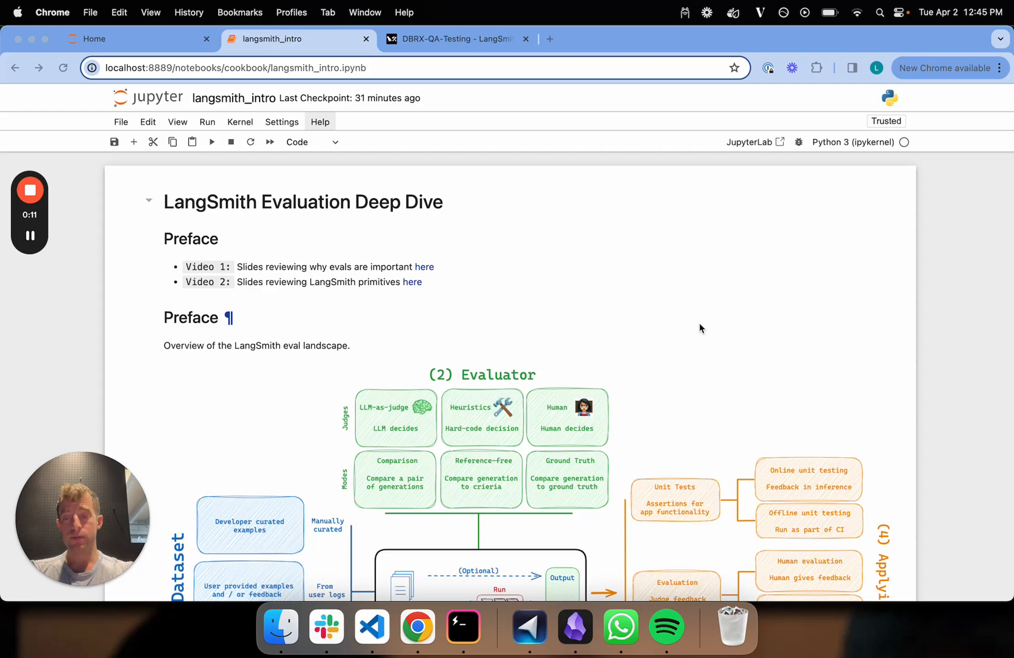
Review the notebook's question-answer lists and the DBRX dataset creation and example upload code.
{"action": "scroll", "scroll_direction": "down", "scroll_amount": 3}
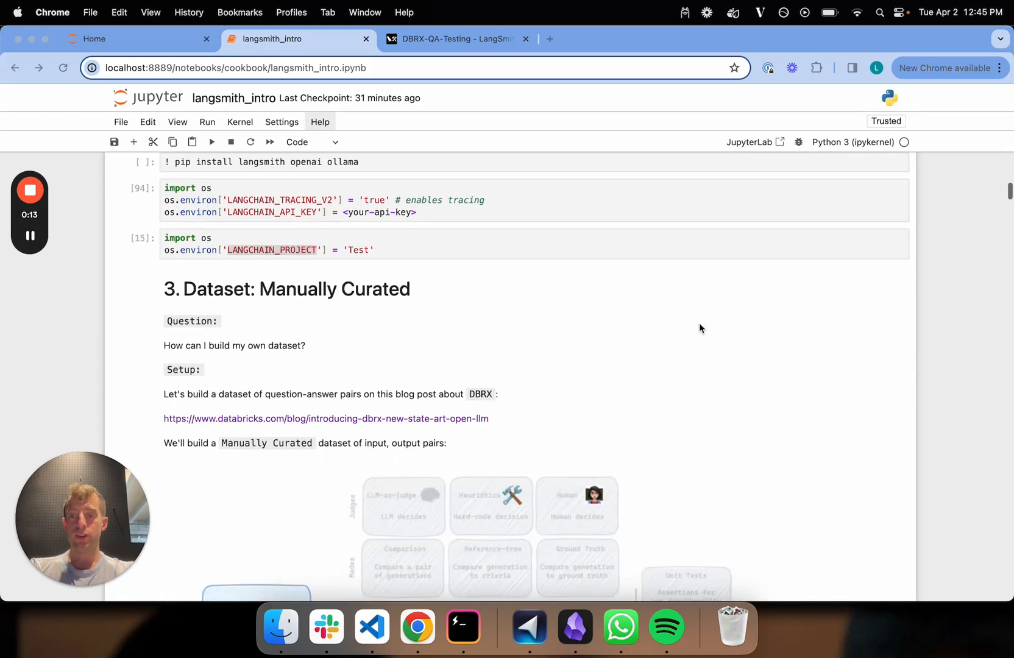
{"action": "scroll", "scroll_direction": "down", "scroll_amount": 3}
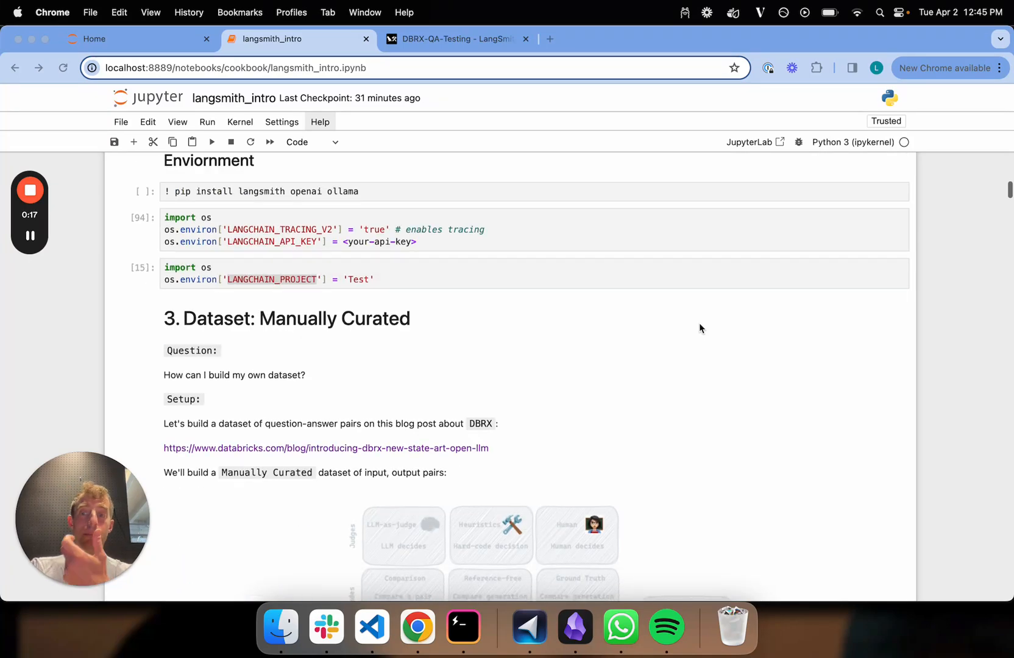
{"action": "scroll", "scroll_direction": "down", "scroll_amount": 3}
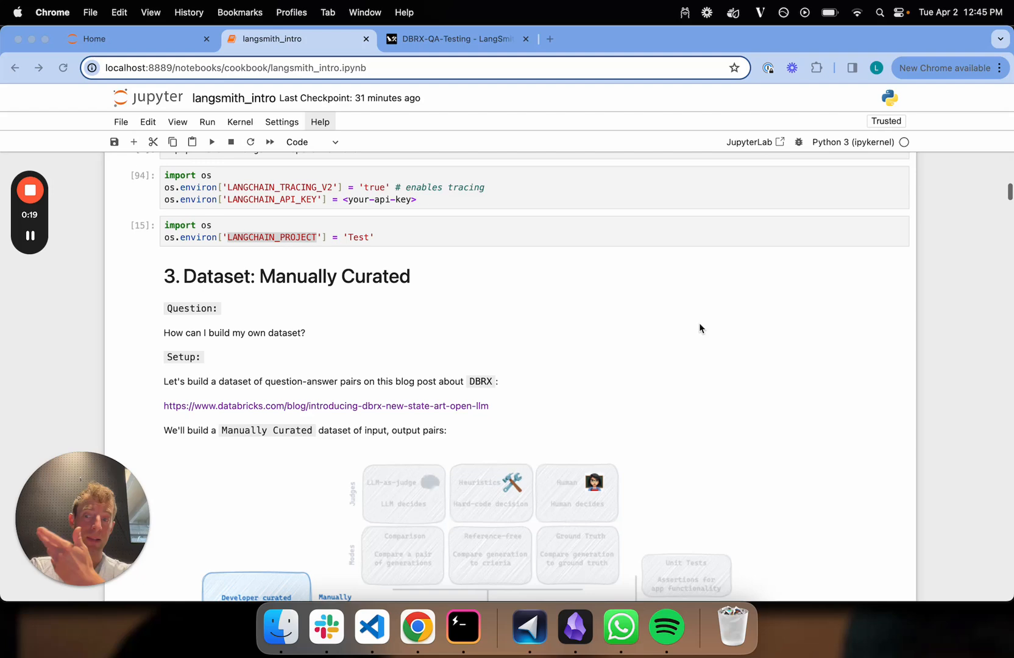
{"action": "scroll", "scroll_direction": "down", "scroll_amount": 3}
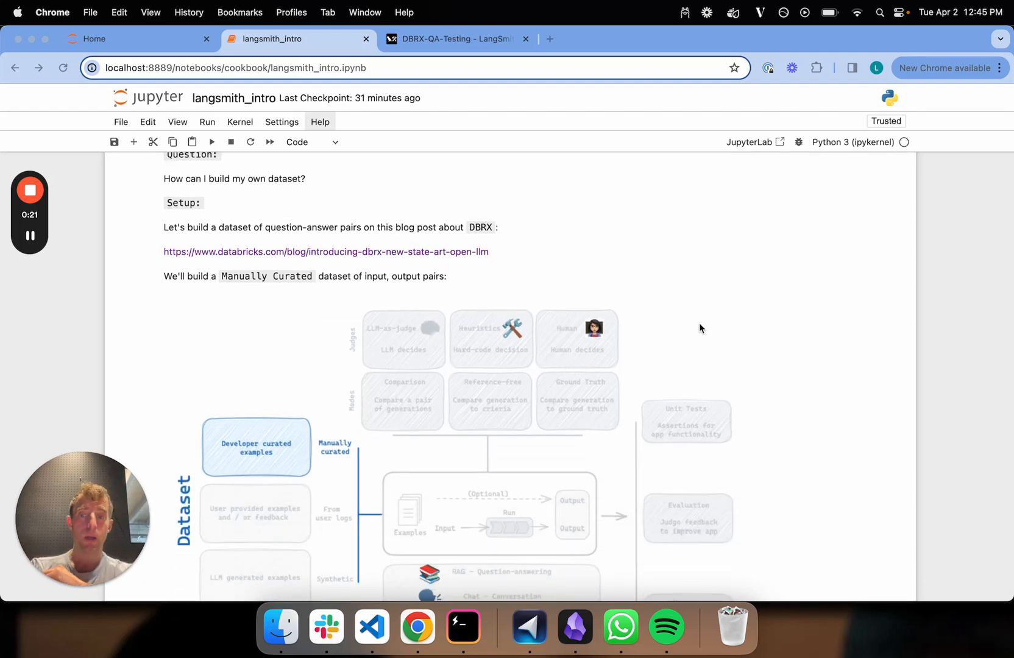
{"action": "scroll", "scroll_direction": "down", "scroll_amount": 3}
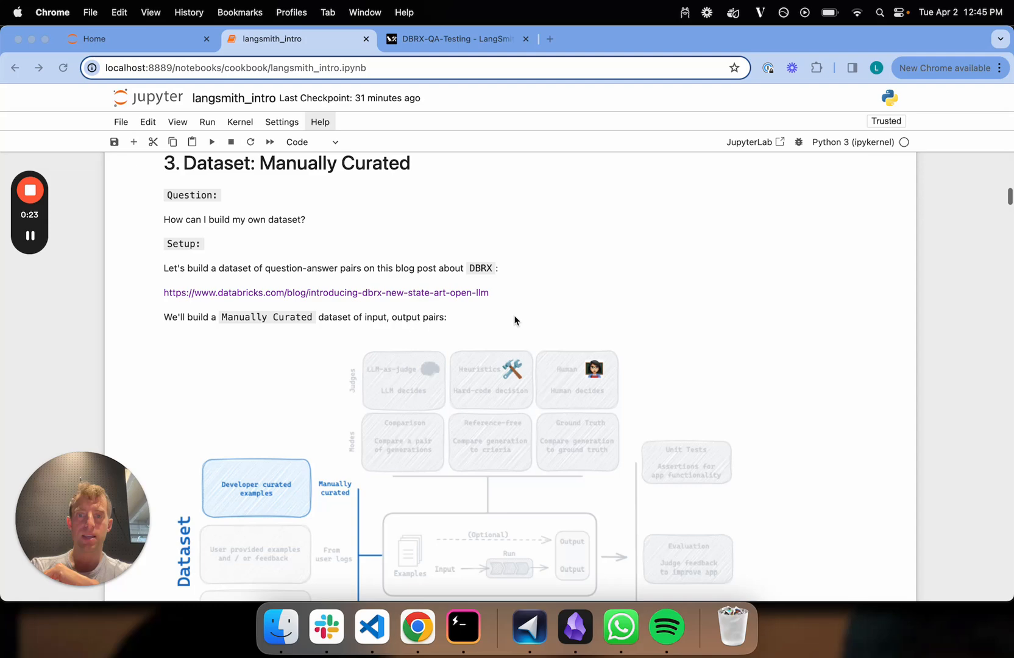
{"action": "mouse_move", "coordinate": [452, 298]}
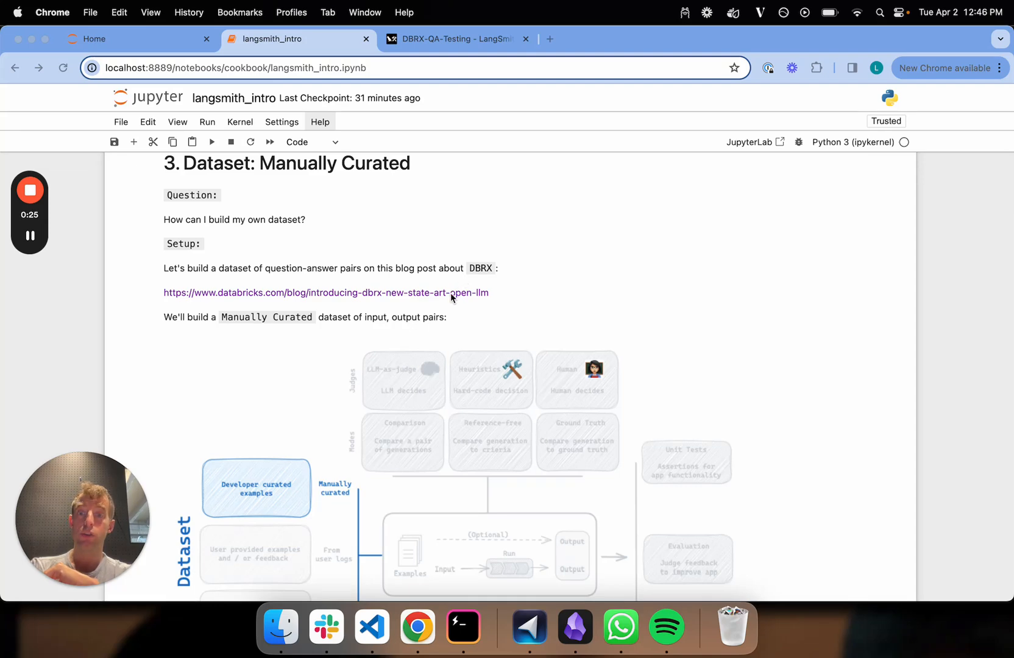
{"action": "scroll", "scroll_direction": "down", "scroll_amount": 3}
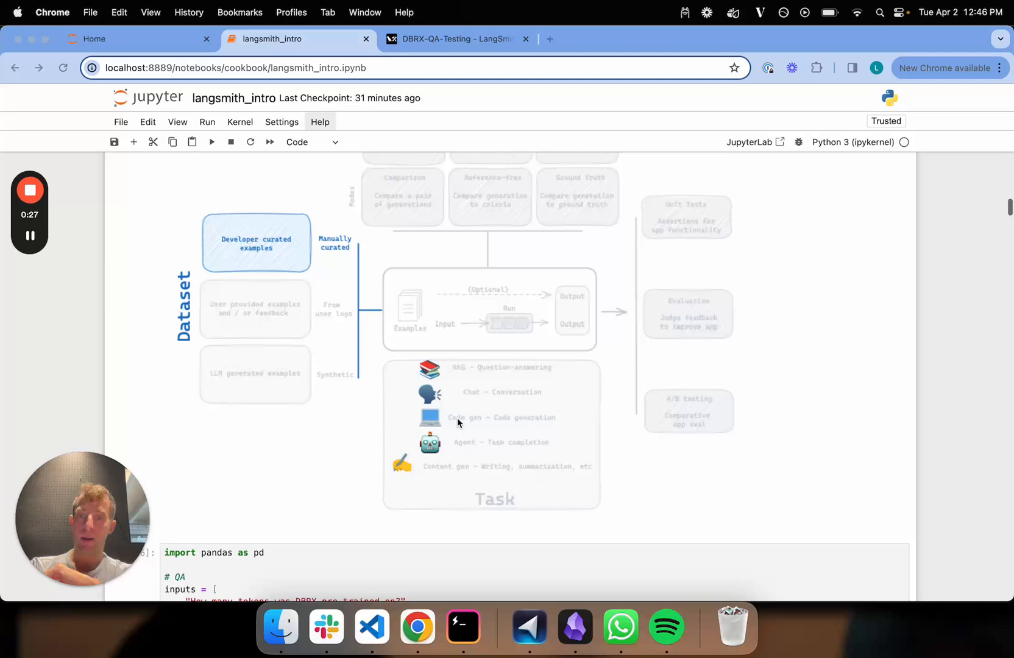
{"action": "scroll", "scroll_direction": "down", "scroll_amount": 3}
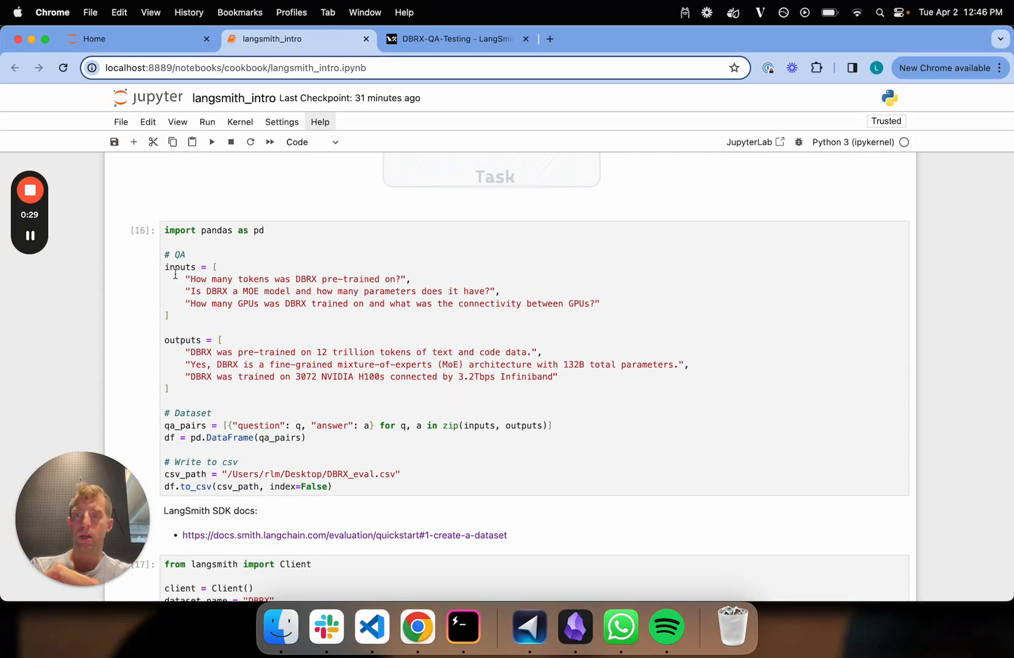
{"action": "left_click_drag", "start_coordinate": [184, 279], "coordinate": [288, 364]}
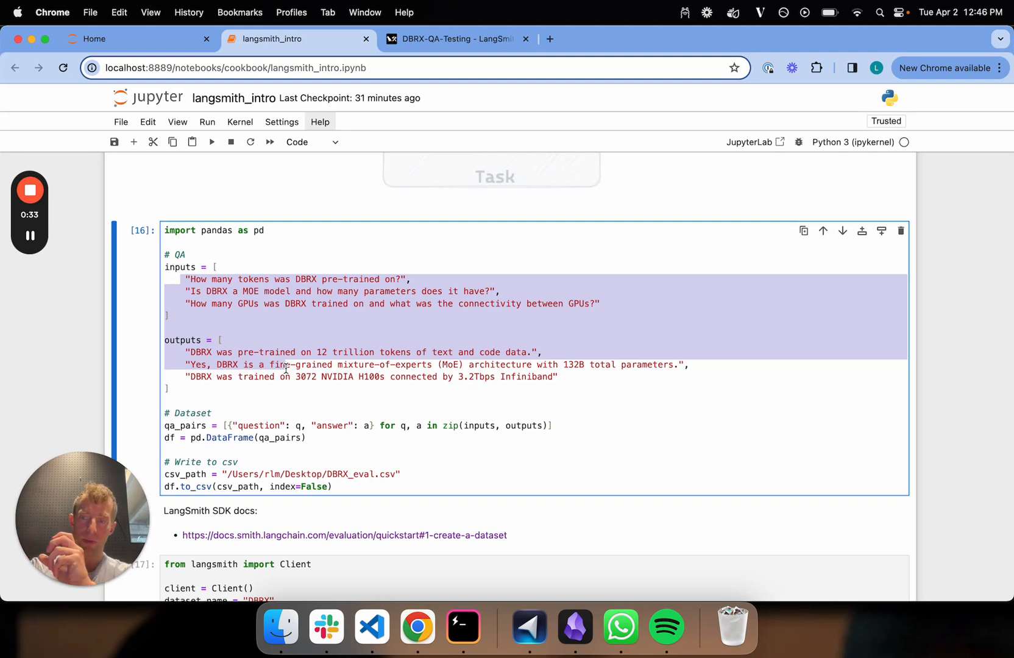
{"action": "scroll", "scroll_direction": "down", "scroll_amount": 3}
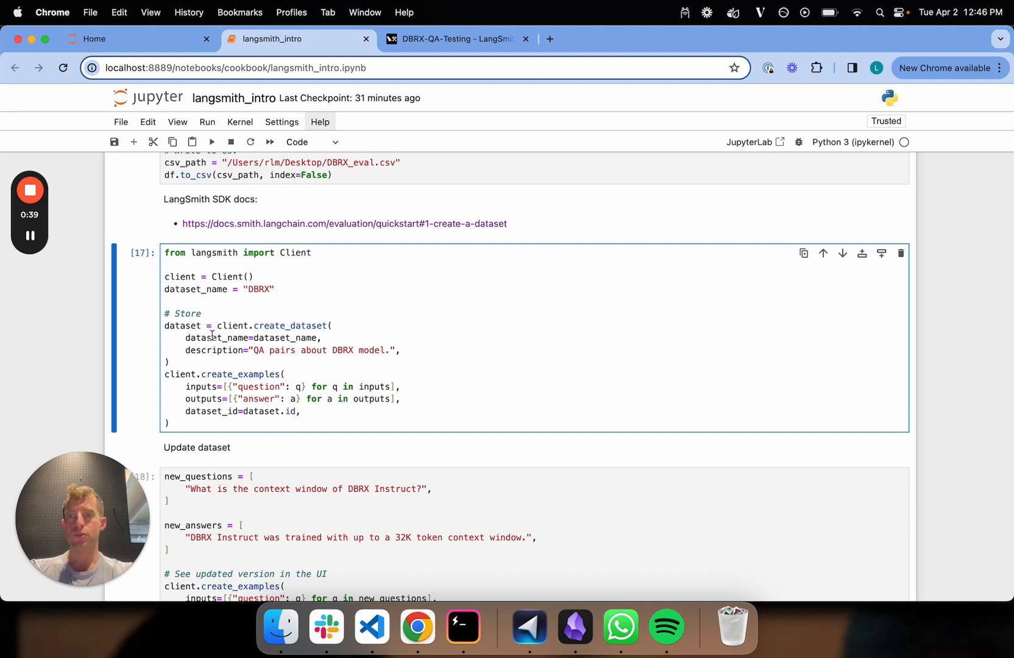
{"action": "left_click_drag", "start_coordinate": [184, 313], "coordinate": [168, 423]}
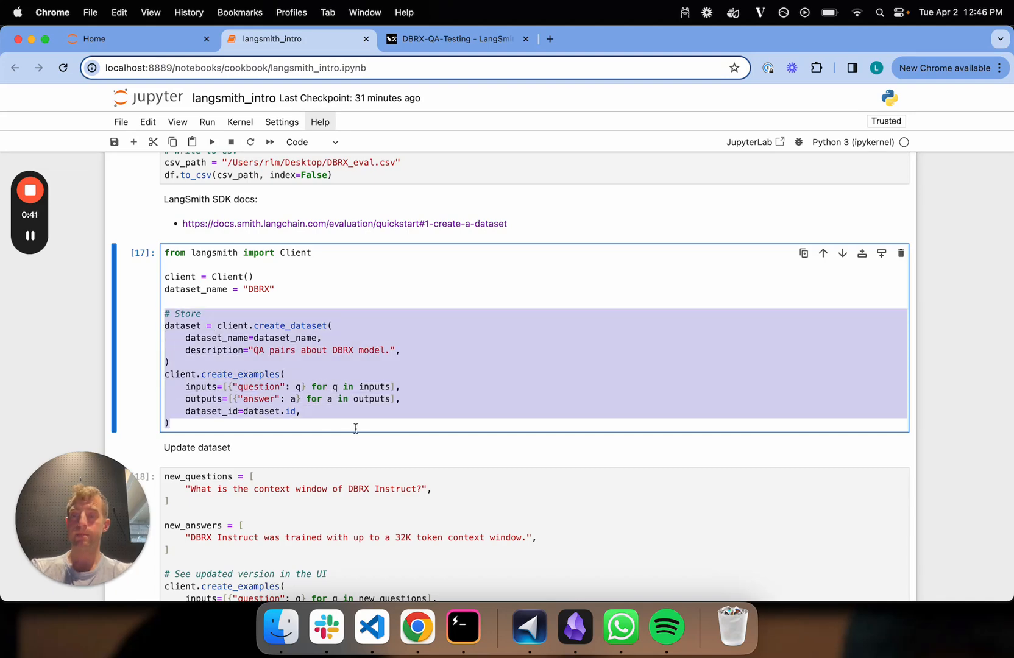
{"action": "scroll", "scroll_direction": "down", "scroll_amount": 3}
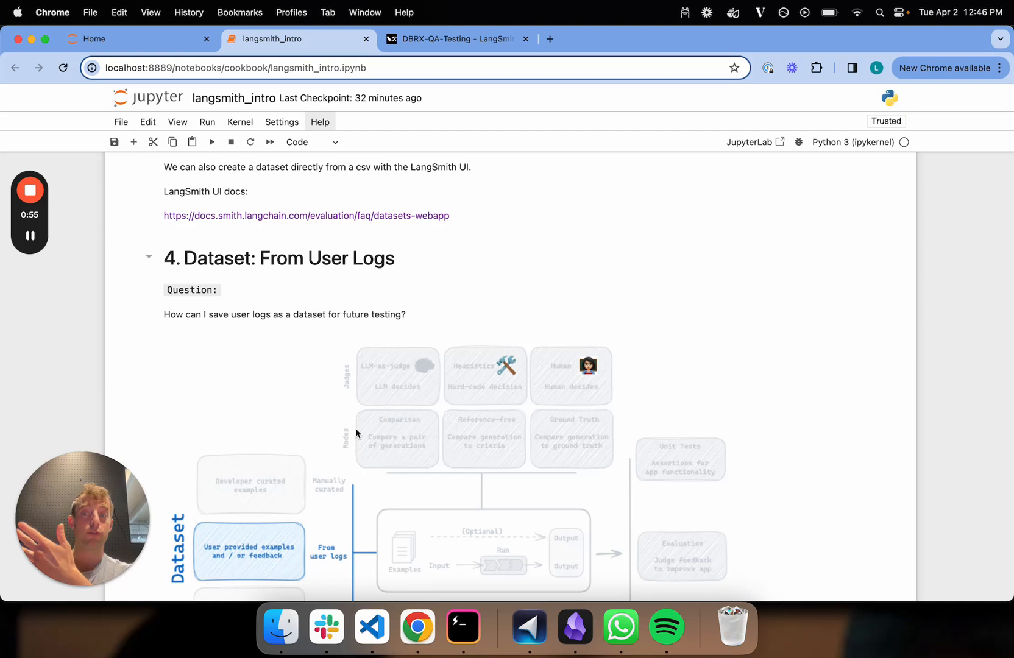
Reach the LLM-as-Judge section and follow the built-in evaluator implementations docs link.
{"action": "scroll", "scroll_direction": "down", "scroll_amount": 3}
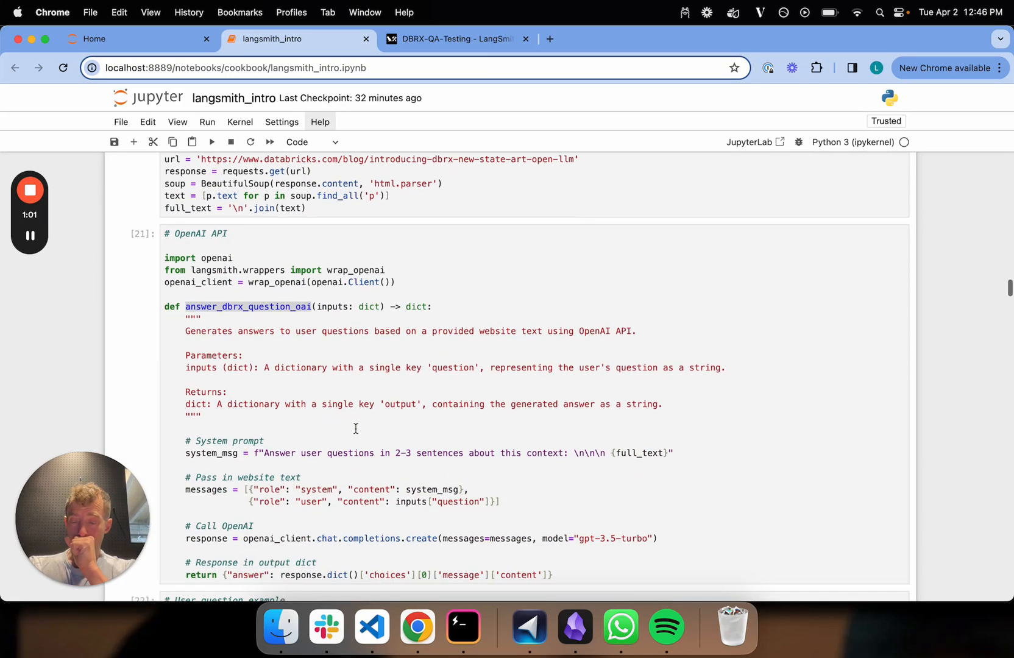
{"action": "scroll", "scroll_direction": "down", "scroll_amount": 3}
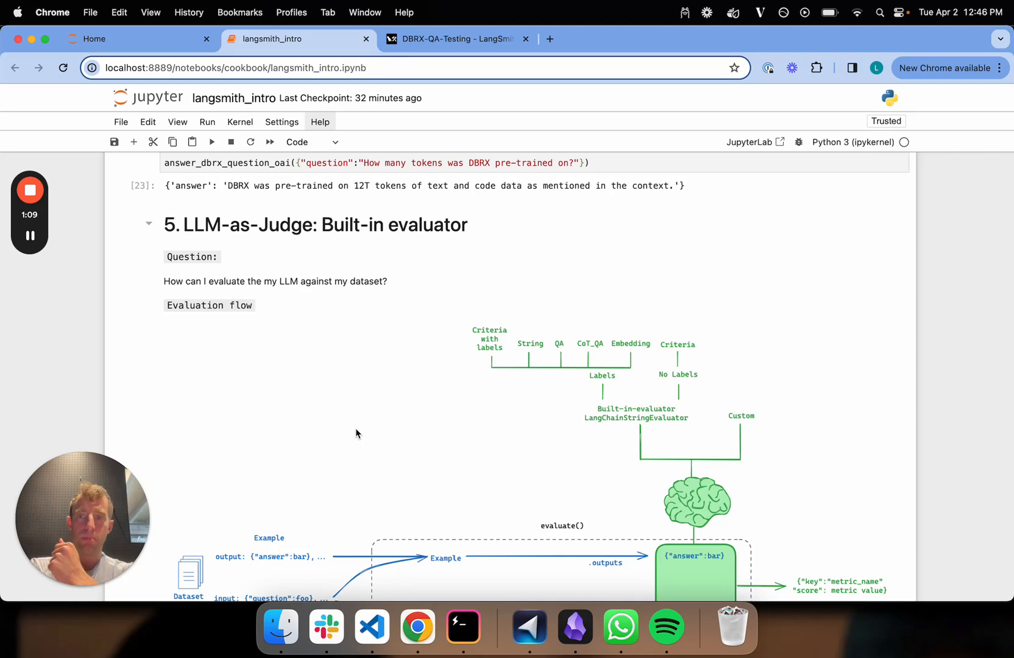
{"action": "scroll", "scroll_direction": "down", "scroll_amount": 3}
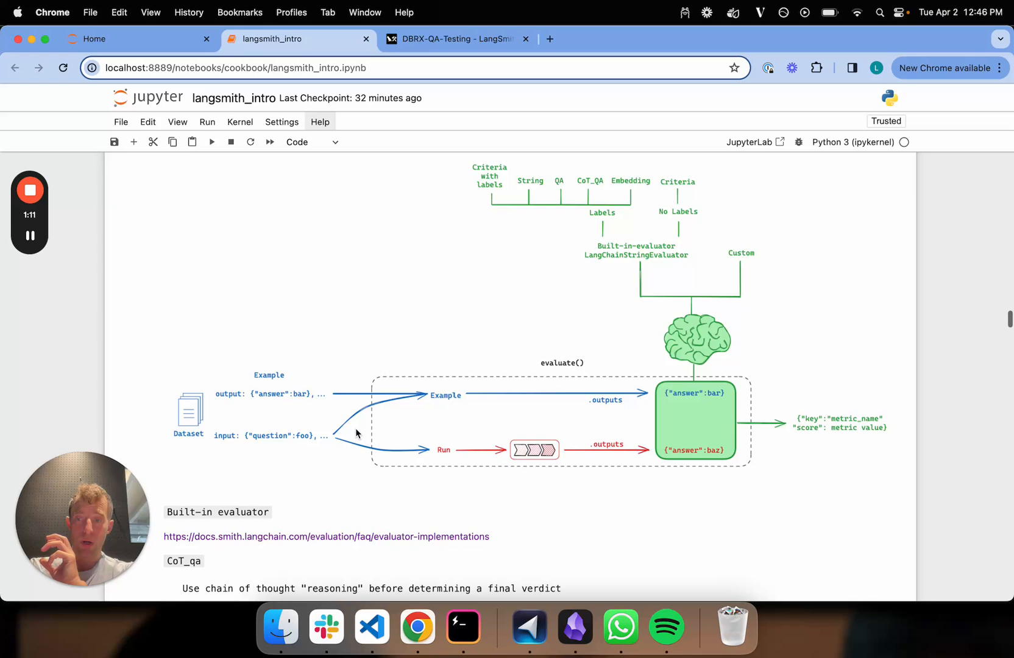
{"action": "scroll", "scroll_direction": "down", "scroll_amount": 3}
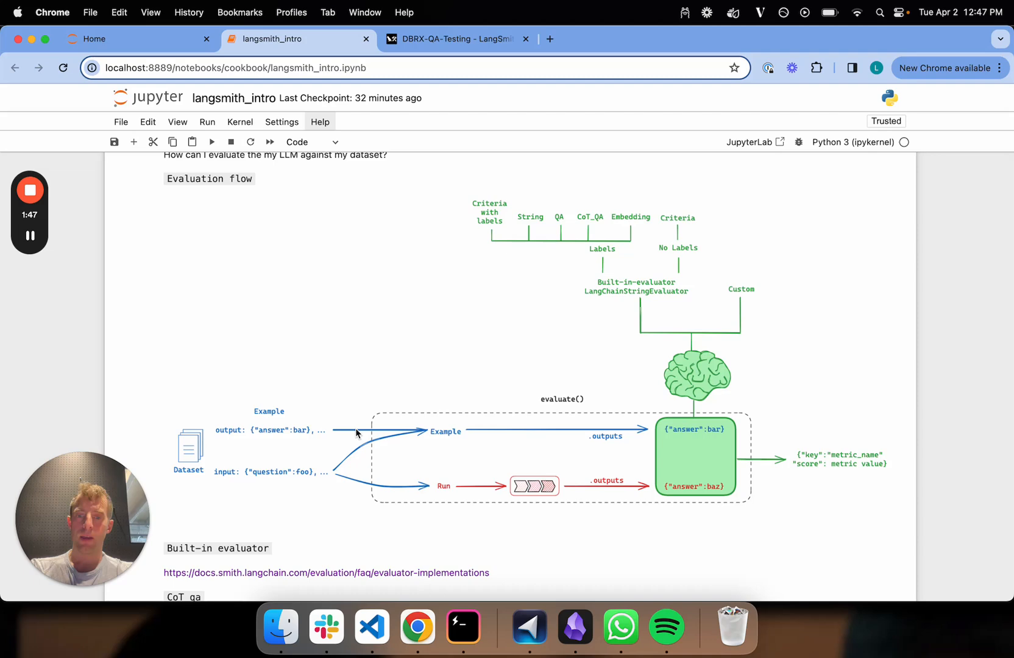
{"action": "scroll", "scroll_direction": "down", "scroll_amount": 3}
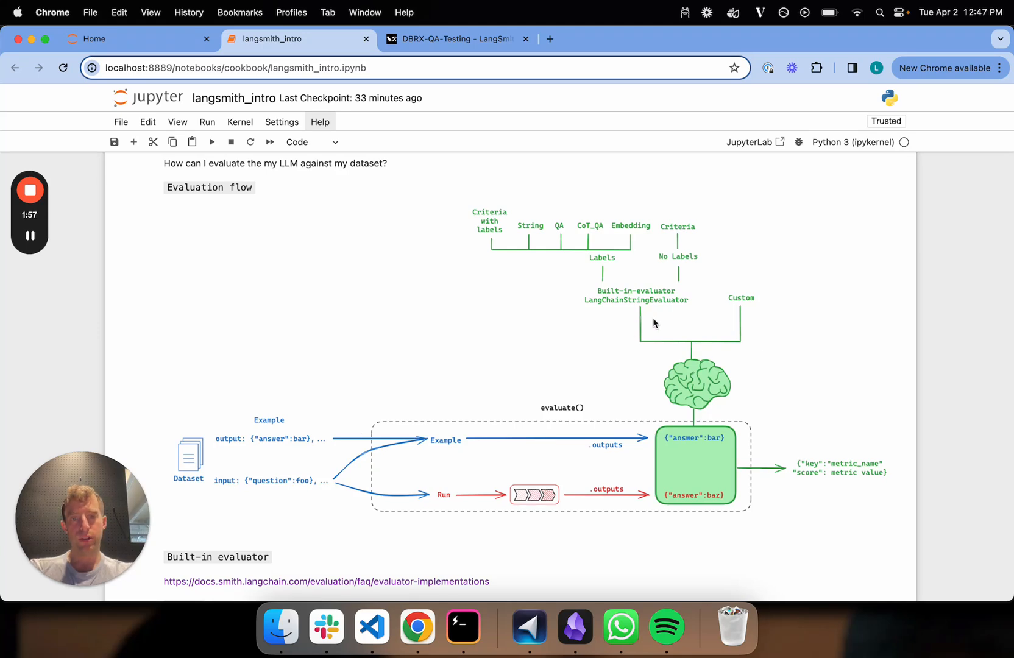
{"action": "mouse_move", "coordinate": [644, 301]}
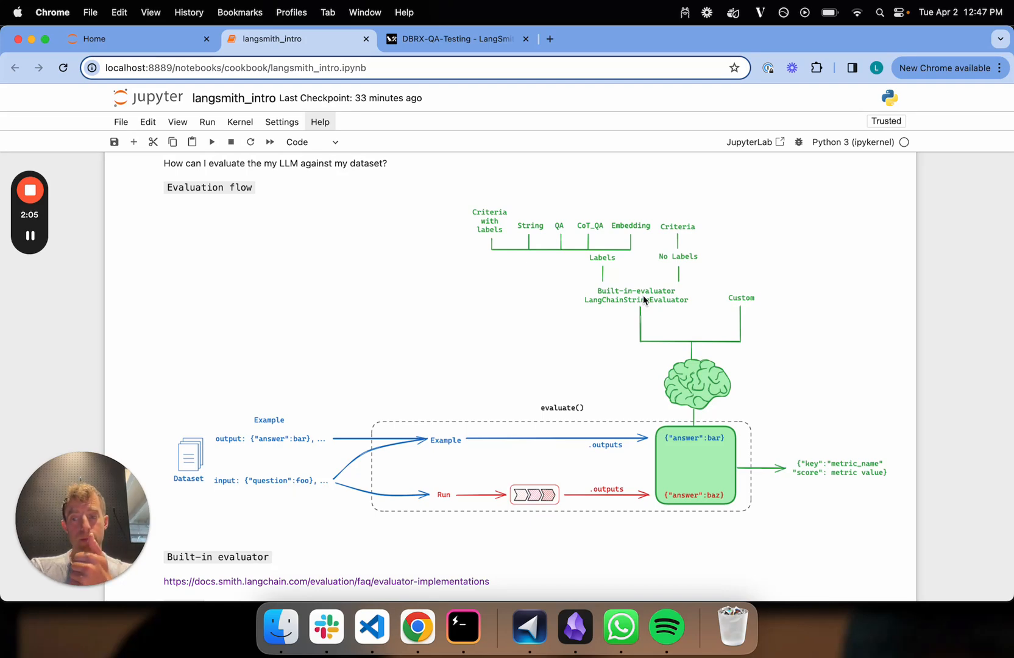
{"action": "scroll", "scroll_direction": "down", "scroll_amount": 3}
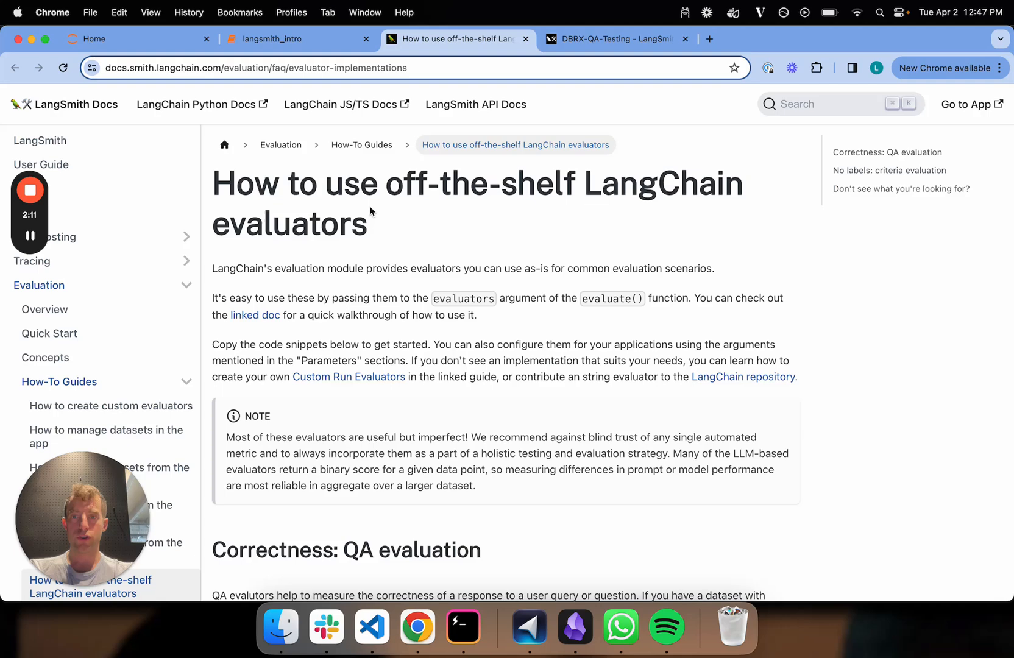
Read the cot_qa evaluator description under Correctness: QA evaluation, then return to the langsmith_intro notebook.
{"action": "double_click", "coordinate": [410, 184]}
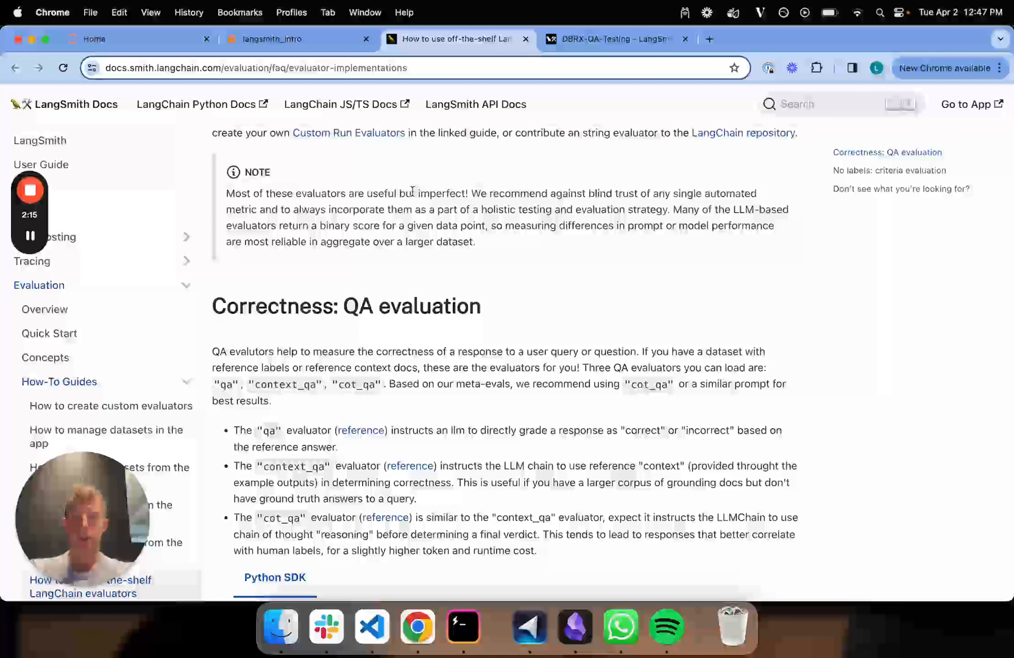
{"action": "scroll", "scroll_direction": "down", "scroll_amount": 3}
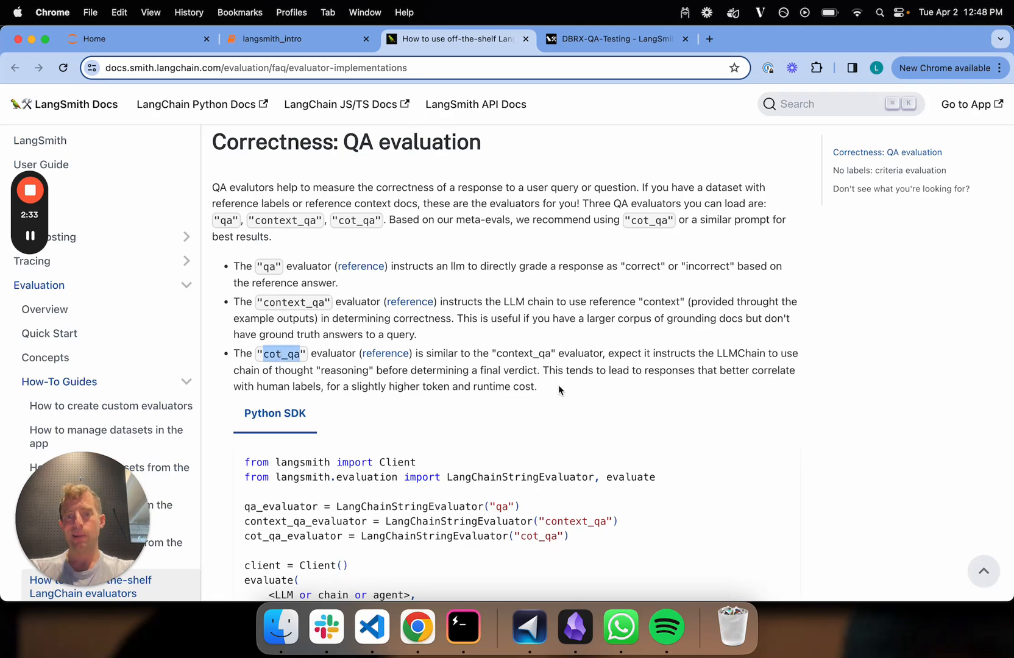
{"action": "left_click_drag", "start_coordinate": [235, 354], "coordinate": [536, 387]}
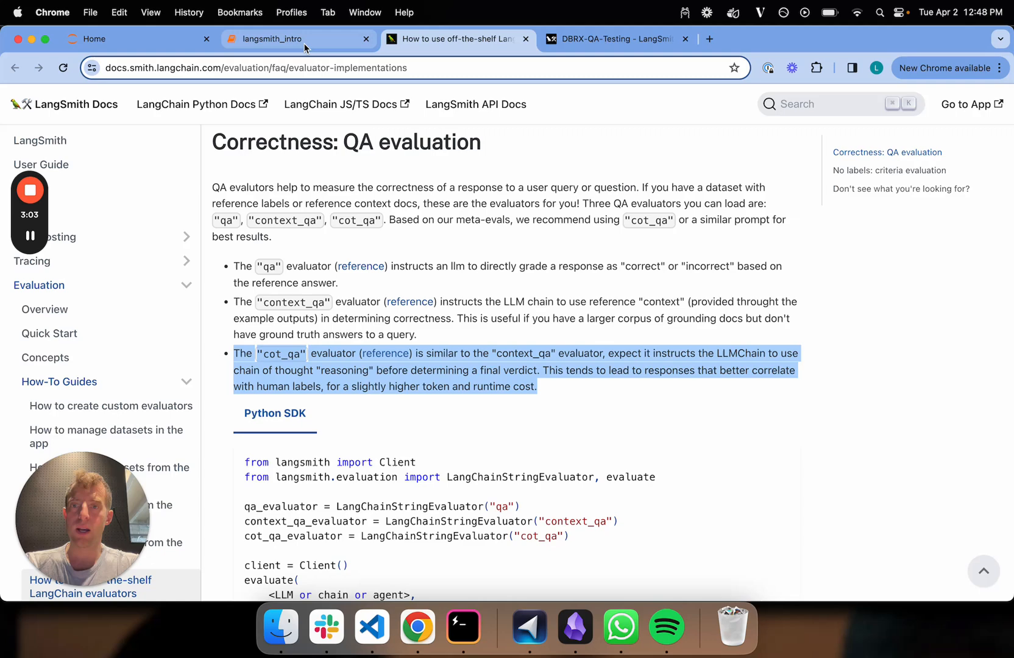
{"action": "left_click", "coordinate": [278, 39]}
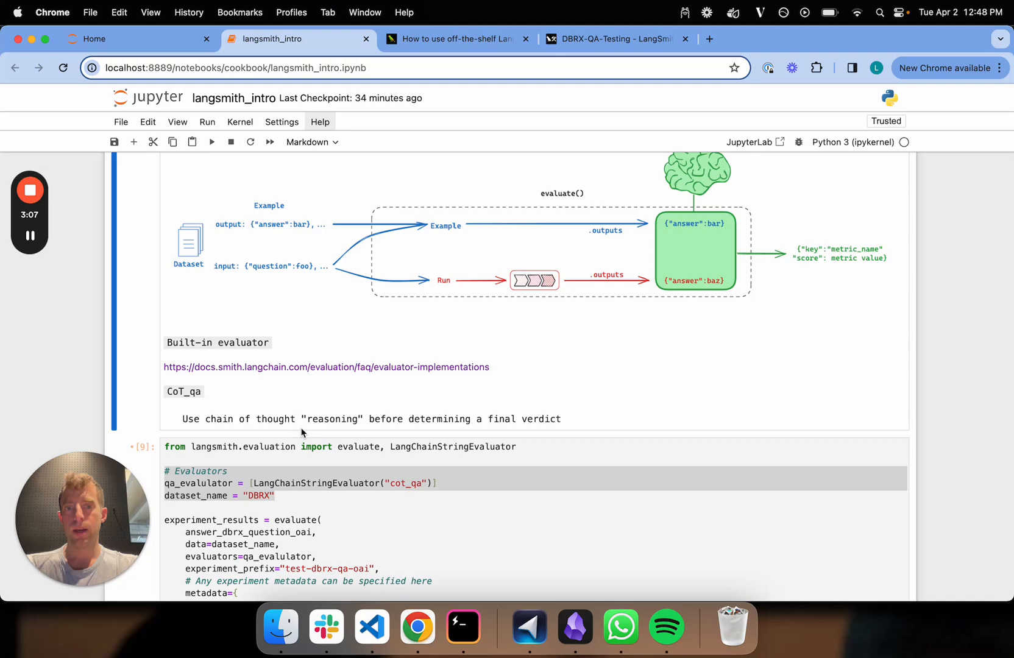
Note the cot_qa evaluator line and DBRX dataset name, close the docs, and switch to LangSmith Datasets & Testing.
{"action": "left_click", "coordinate": [213, 142]}
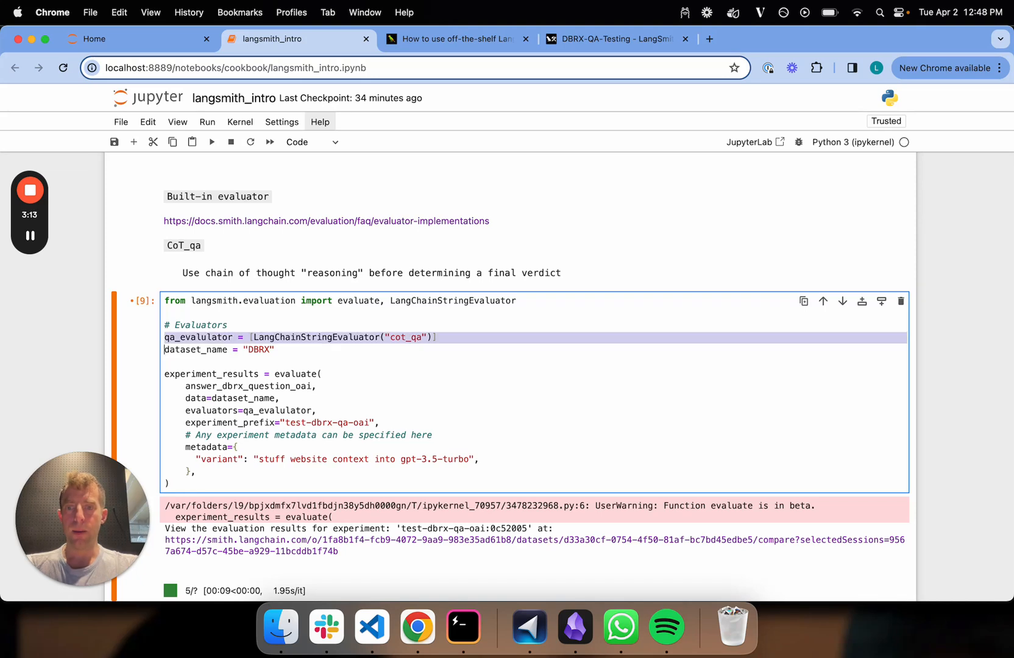
{"action": "double_click", "coordinate": [406, 336]}
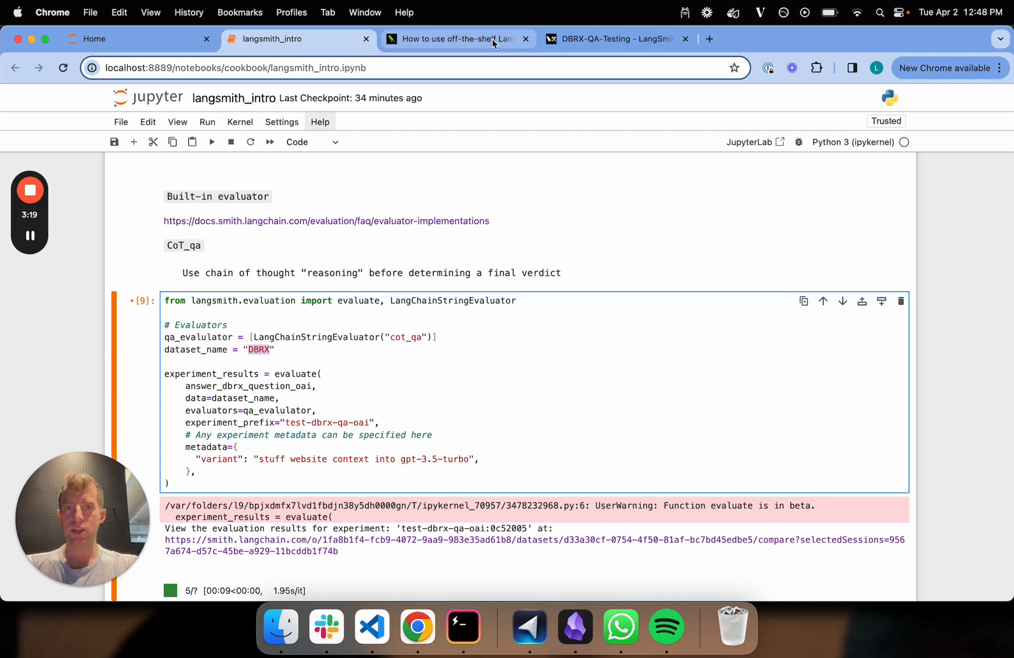
{"action": "left_click", "coordinate": [525, 39]}
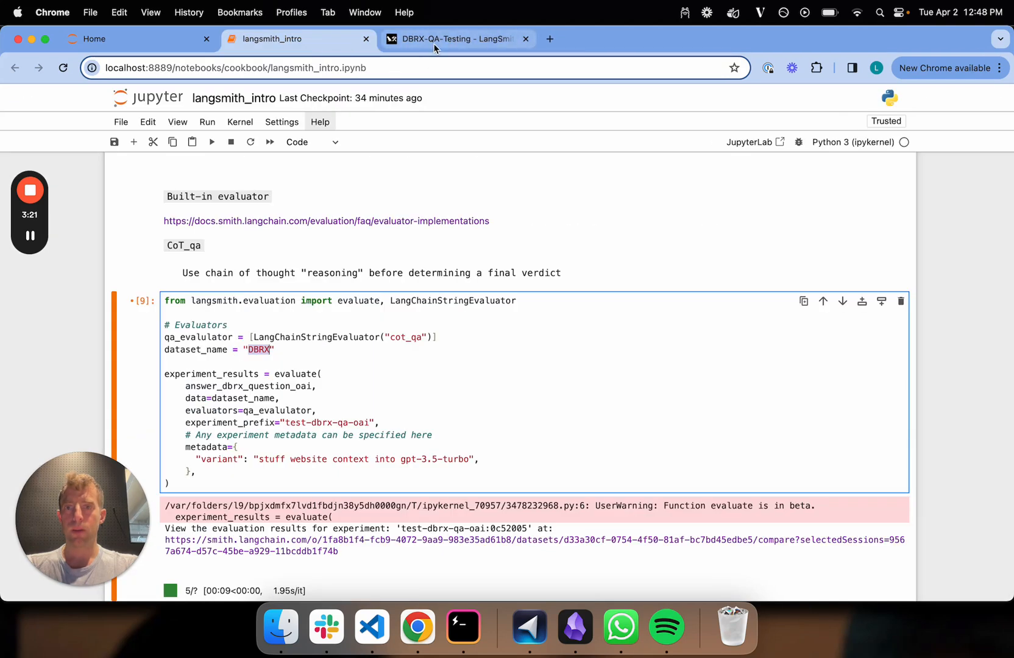
{"action": "left_click", "coordinate": [453, 39]}
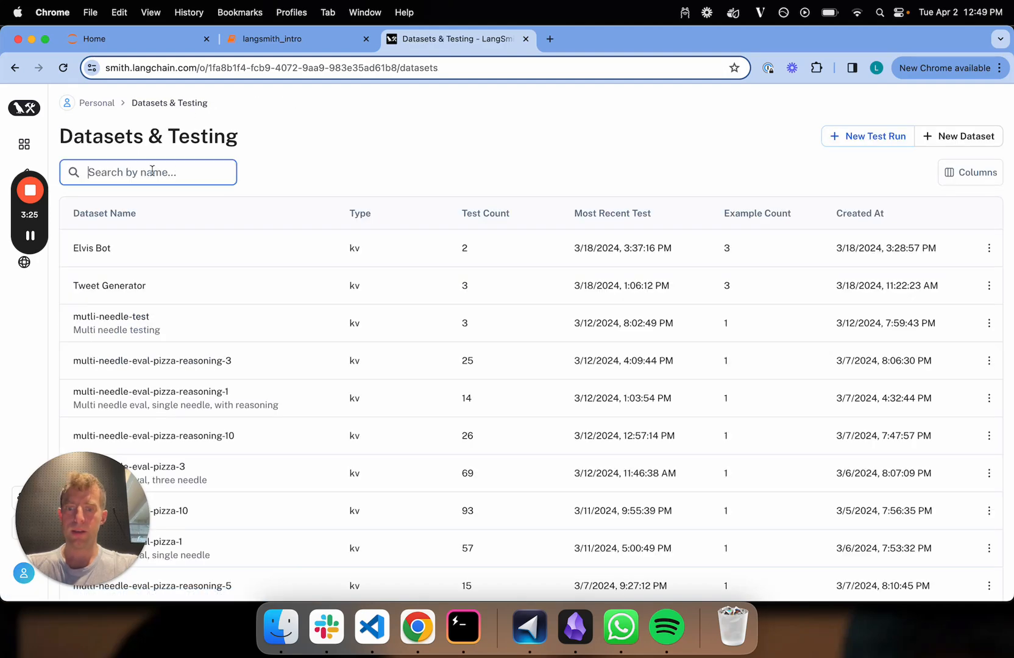
Find the DBRX dataset, view its empty Tests list and its four QA examples, then return to the notebook.
{"action": "type", "text": "DBRX"}
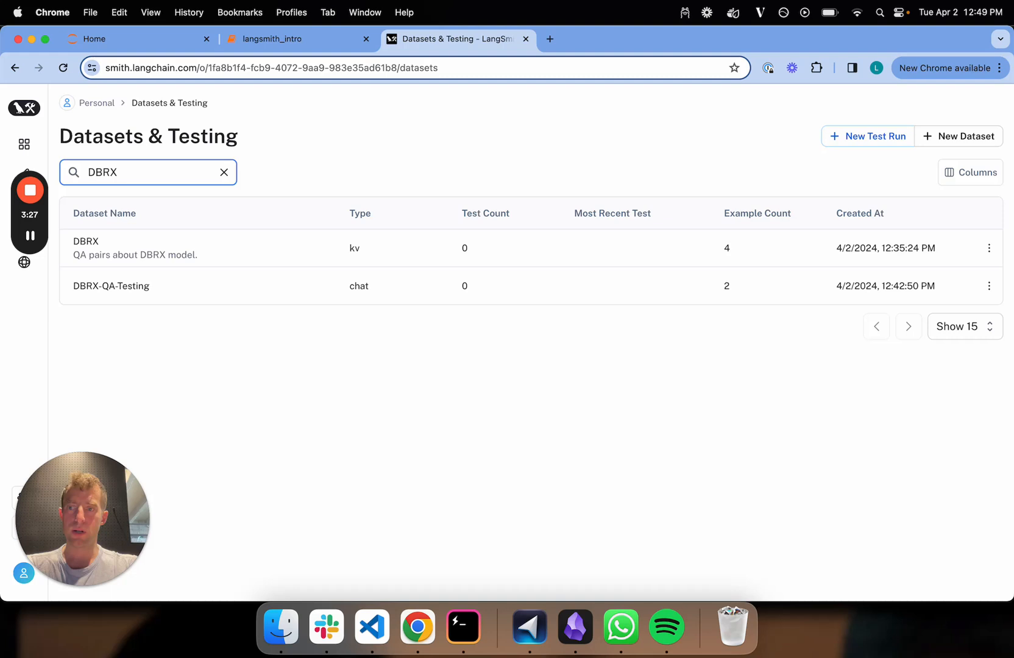
{"action": "left_click", "coordinate": [85, 248]}
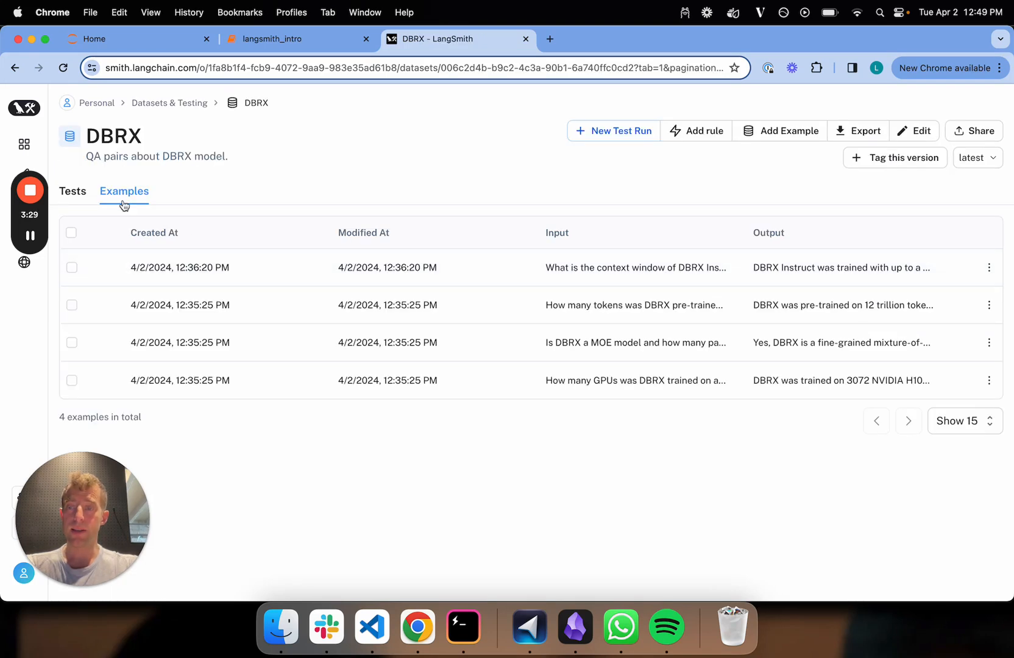
{"action": "left_click", "coordinate": [72, 190]}
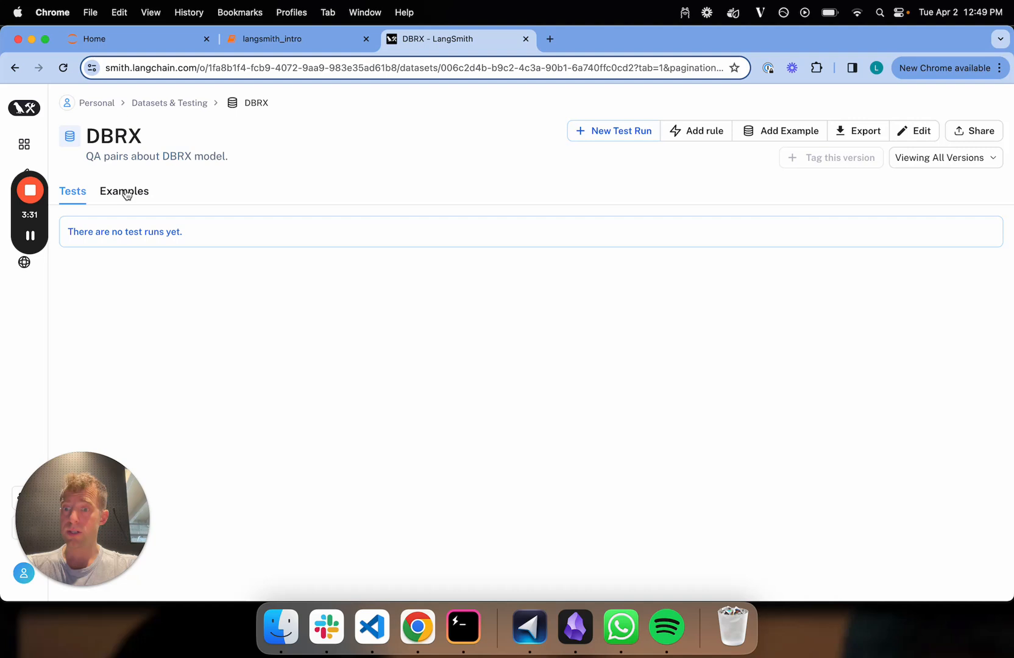
{"action": "left_click", "coordinate": [124, 191]}
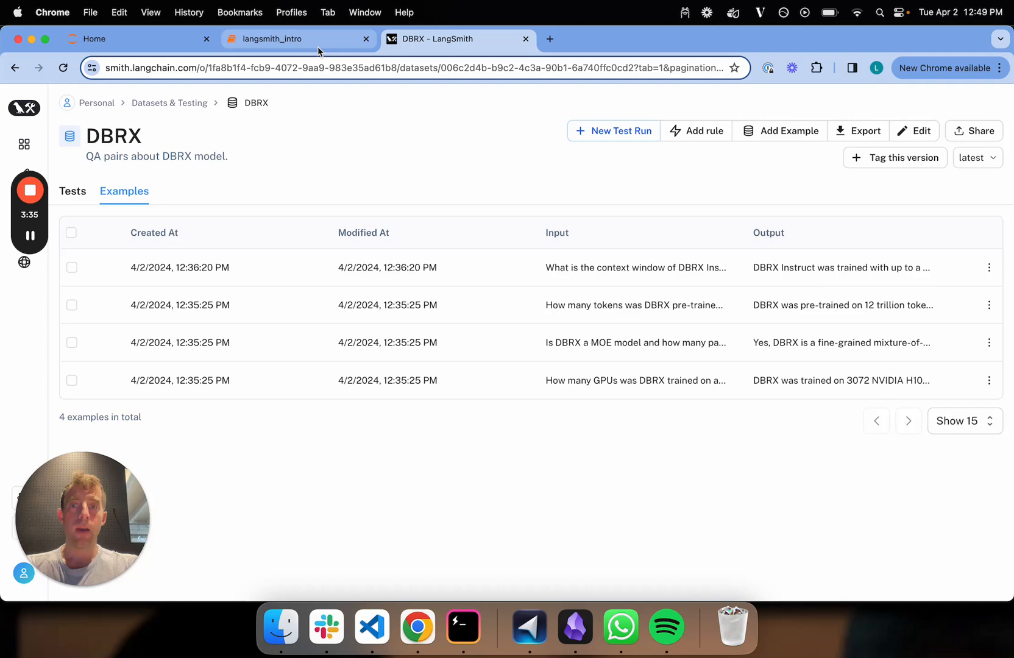
{"action": "left_click", "coordinate": [298, 39]}
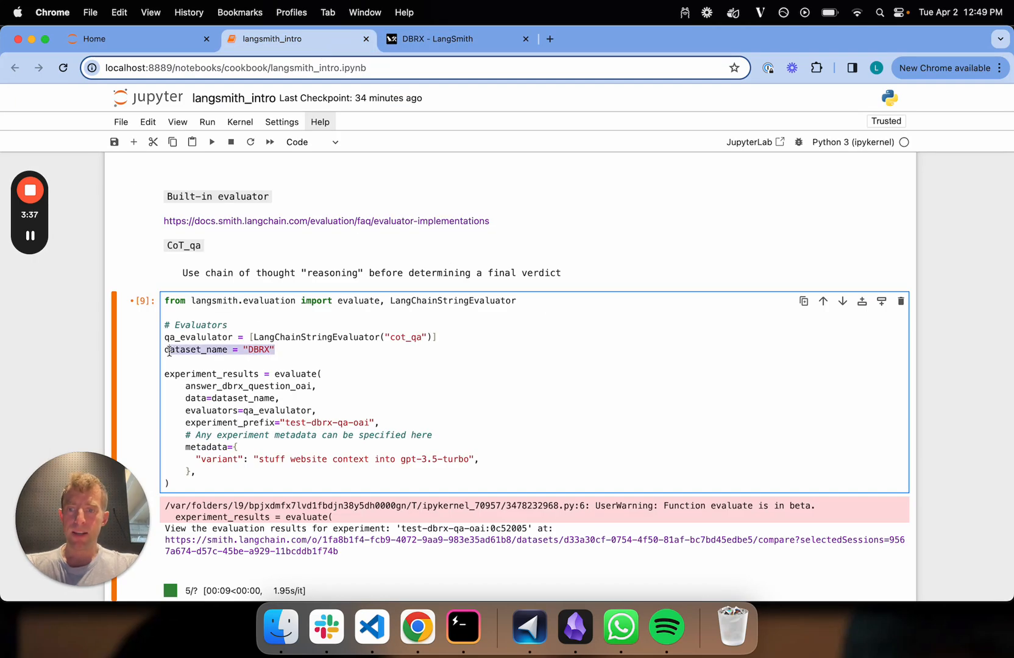
Re-run the evaluate cell with the cot_qa evaluator on DBRX, starting test-dbrx-qa-oai, and view the evaluation flow diagram.
{"action": "double_click", "coordinate": [246, 386]}
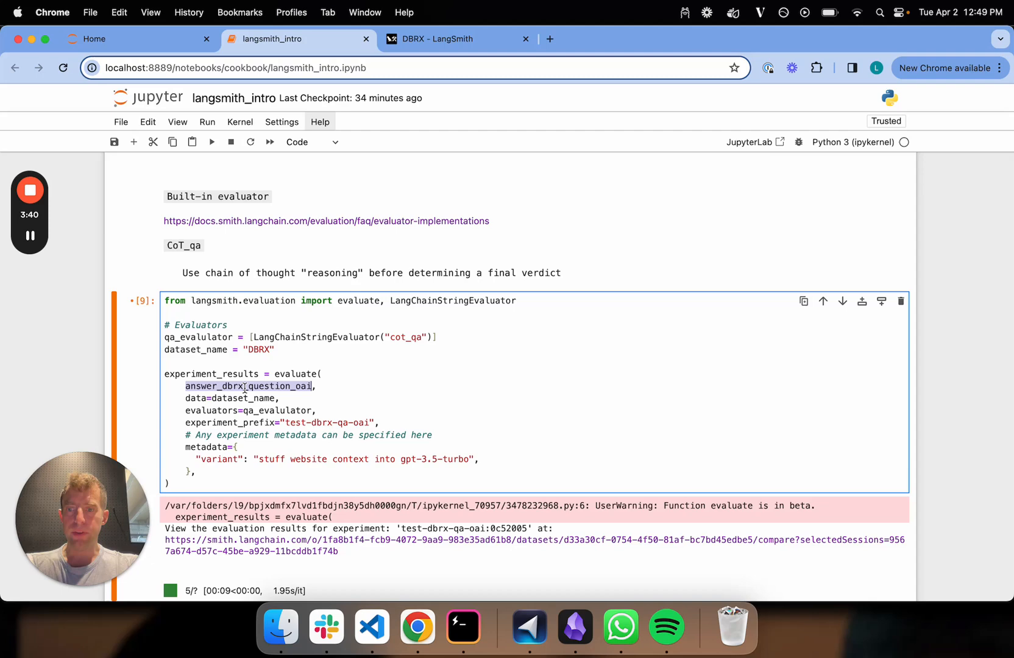
{"action": "scroll", "scroll_direction": "up", "scroll_amount": 3}
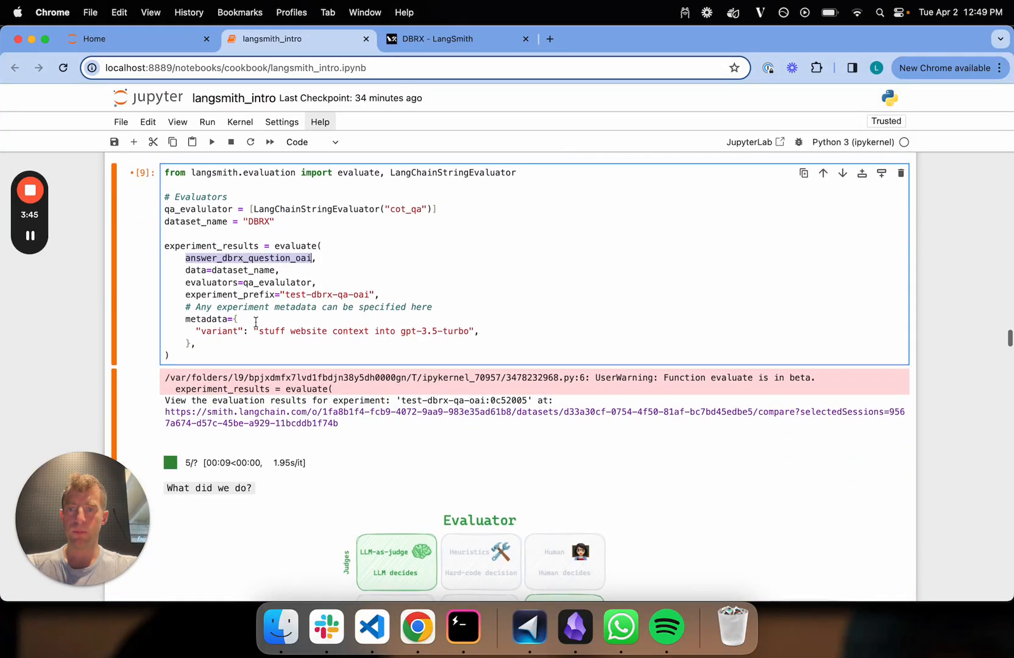
{"action": "scroll", "scroll_direction": "down", "scroll_amount": 3}
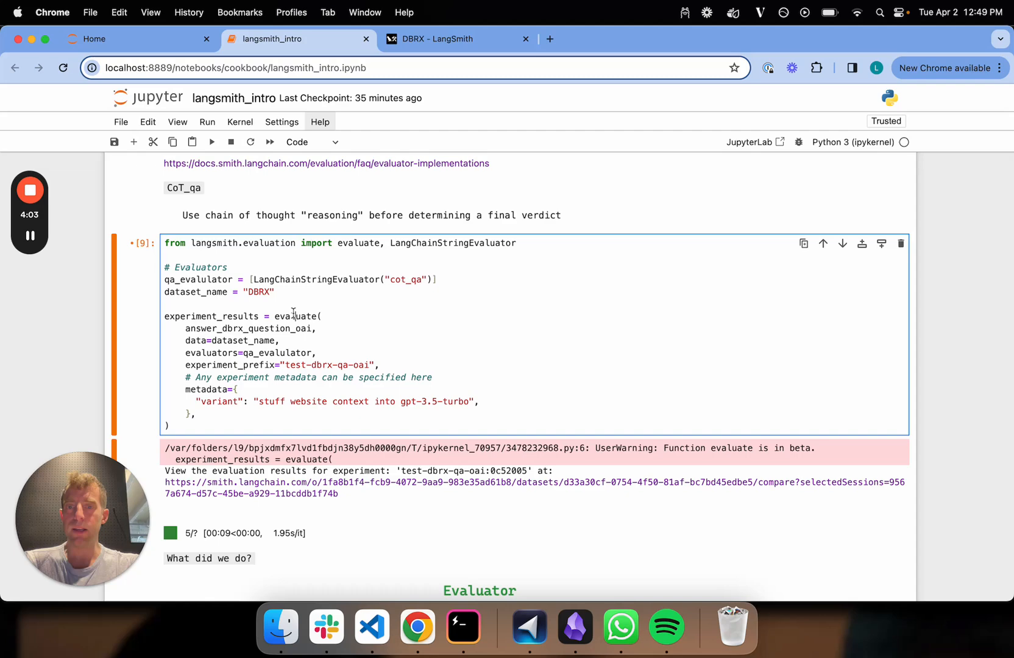
{"action": "left_click", "coordinate": [212, 141]}
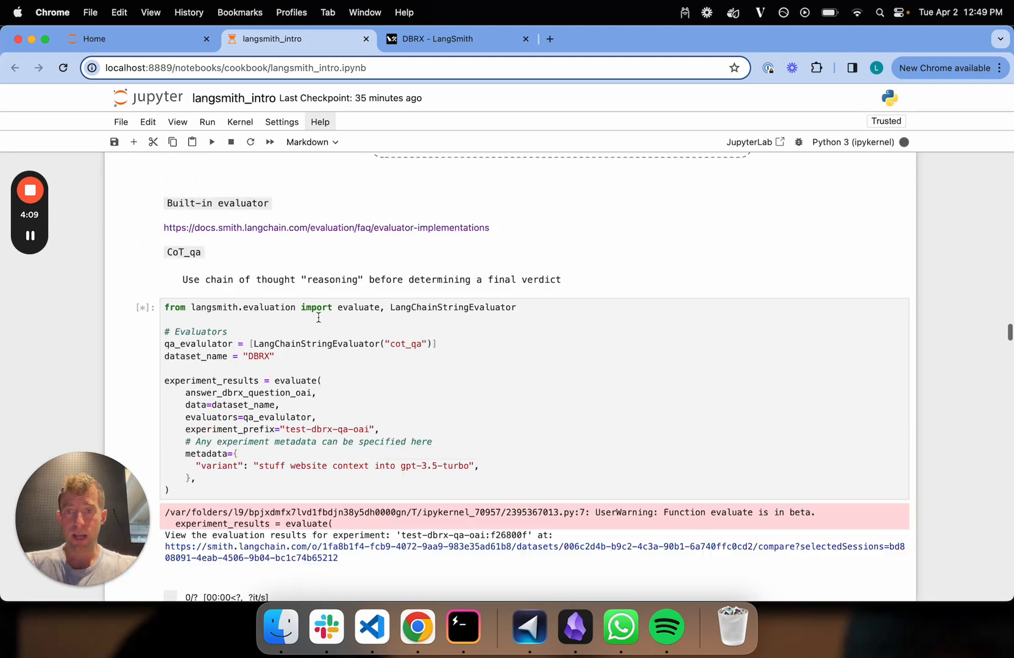
{"action": "scroll", "scroll_direction": "up", "scroll_amount": 3}
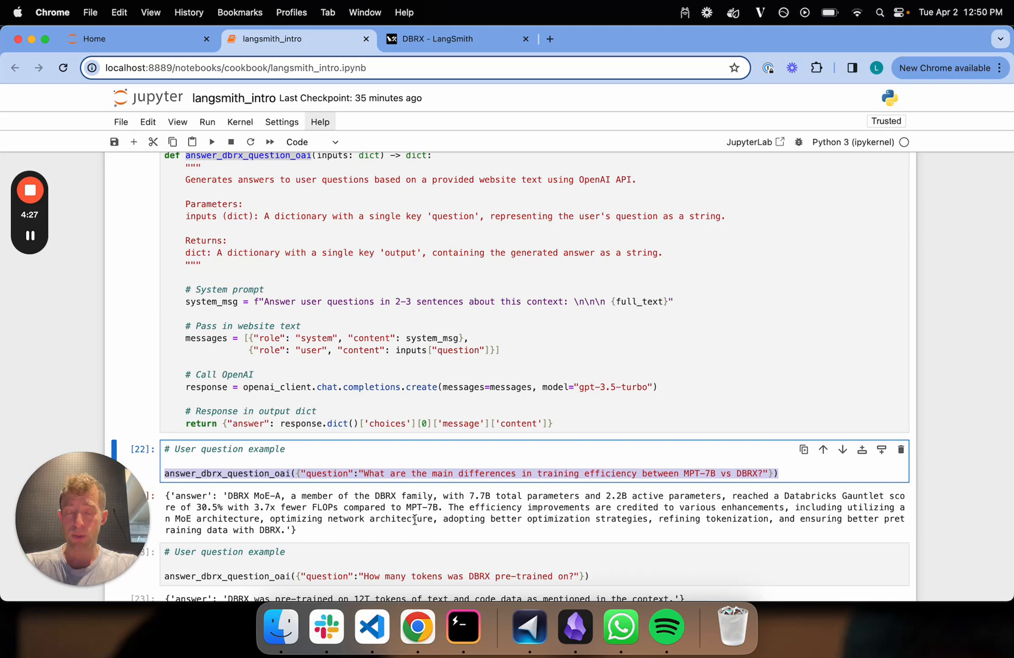
{"action": "scroll", "scroll_direction": "down", "scroll_amount": 3}
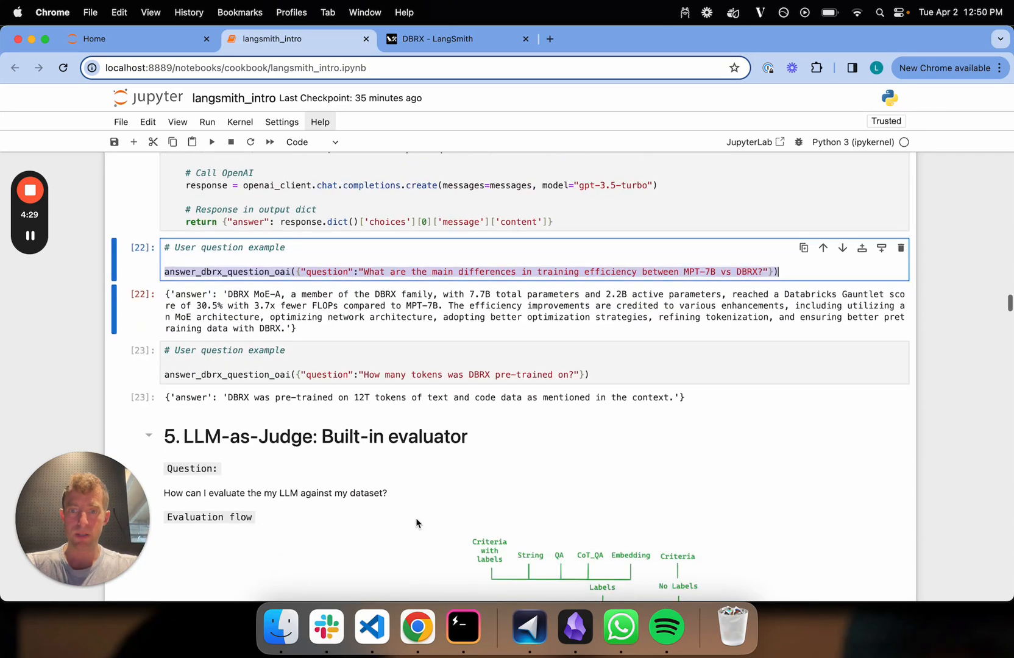
{"action": "scroll", "scroll_direction": "down", "scroll_amount": 3}
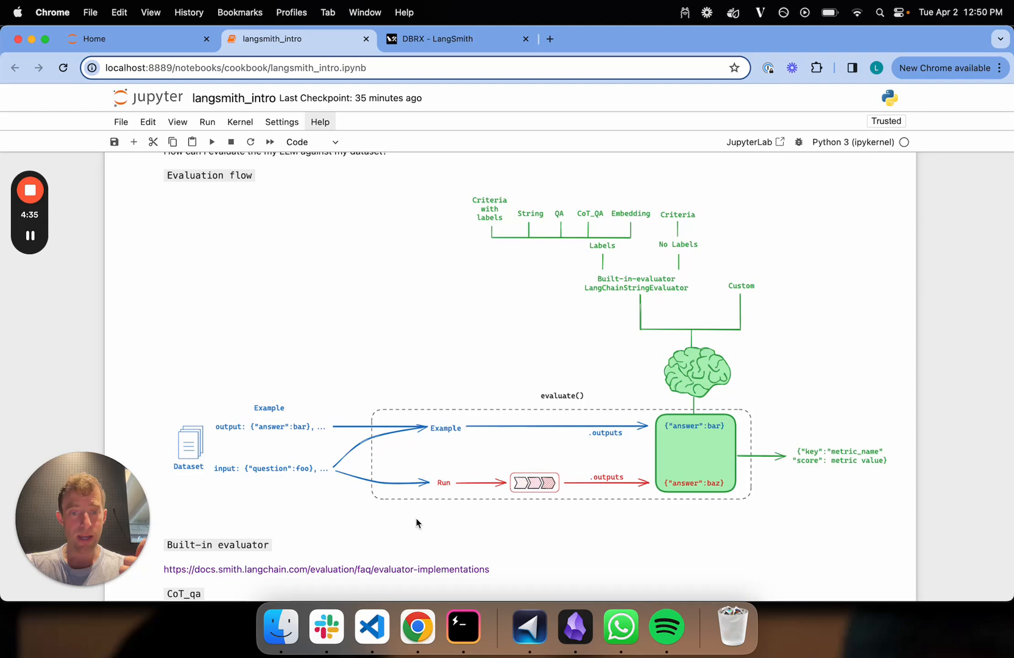
{"action": "mouse_move", "coordinate": [375, 477]}
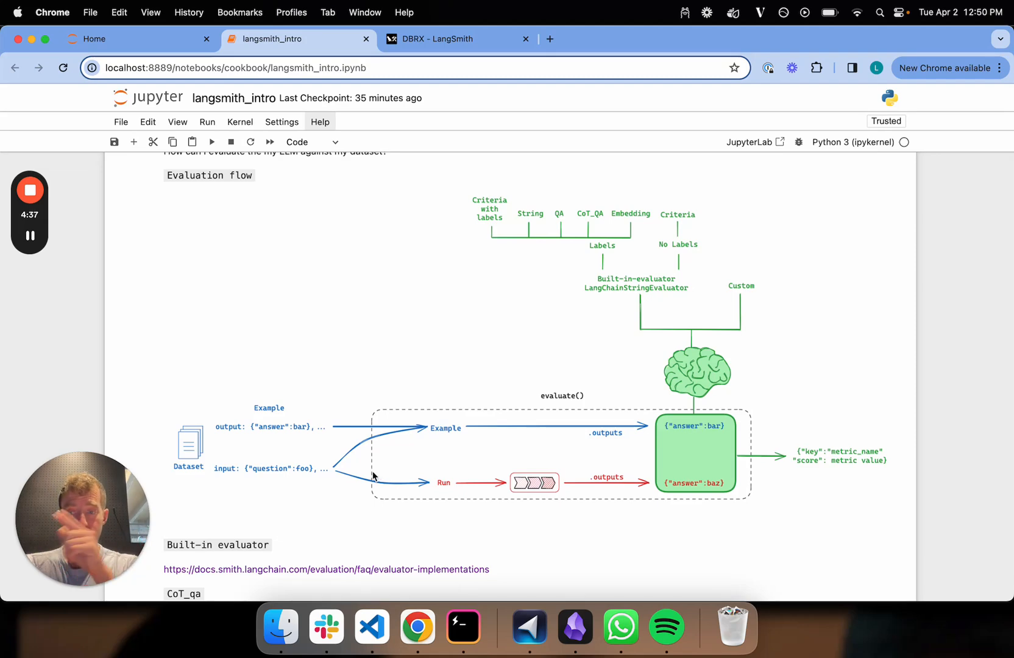
View the DBRX Tests tab listing test-dbrx-qa-oai:f26800f with 5 runs, 0% errors and latency figures.
{"action": "left_click", "coordinate": [452, 39]}
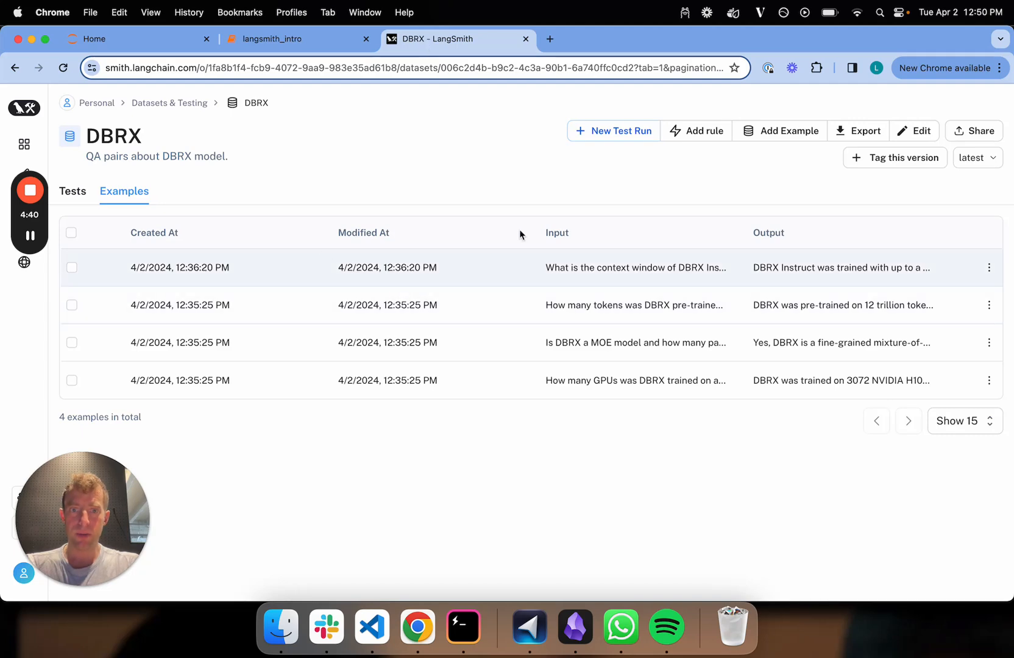
{"action": "left_click", "coordinate": [636, 267]}
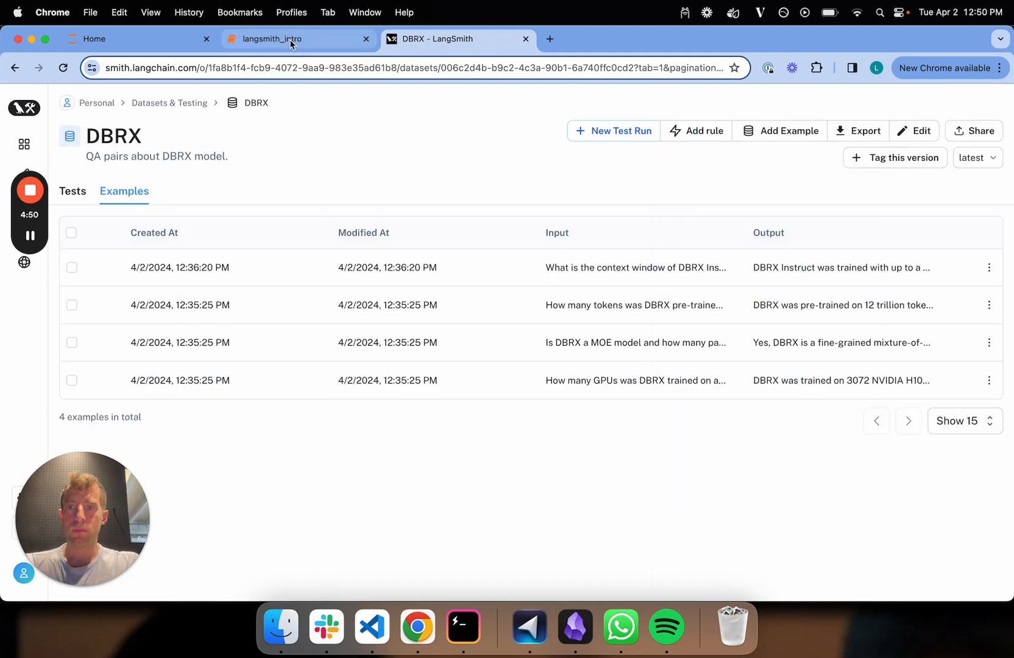
{"action": "left_click", "coordinate": [298, 39]}
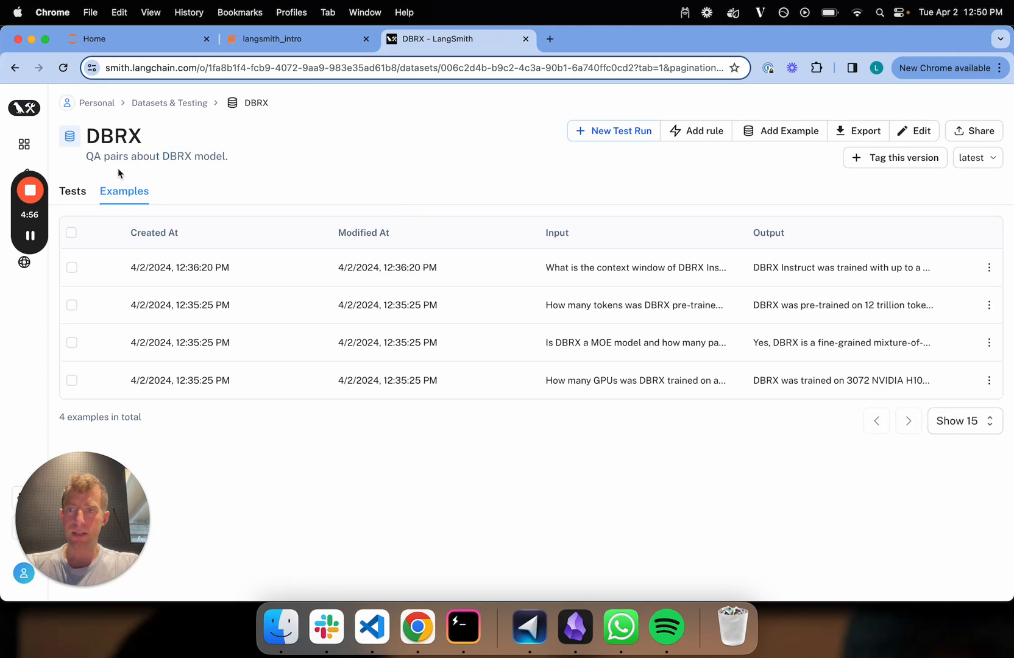
{"action": "left_click", "coordinate": [72, 190]}
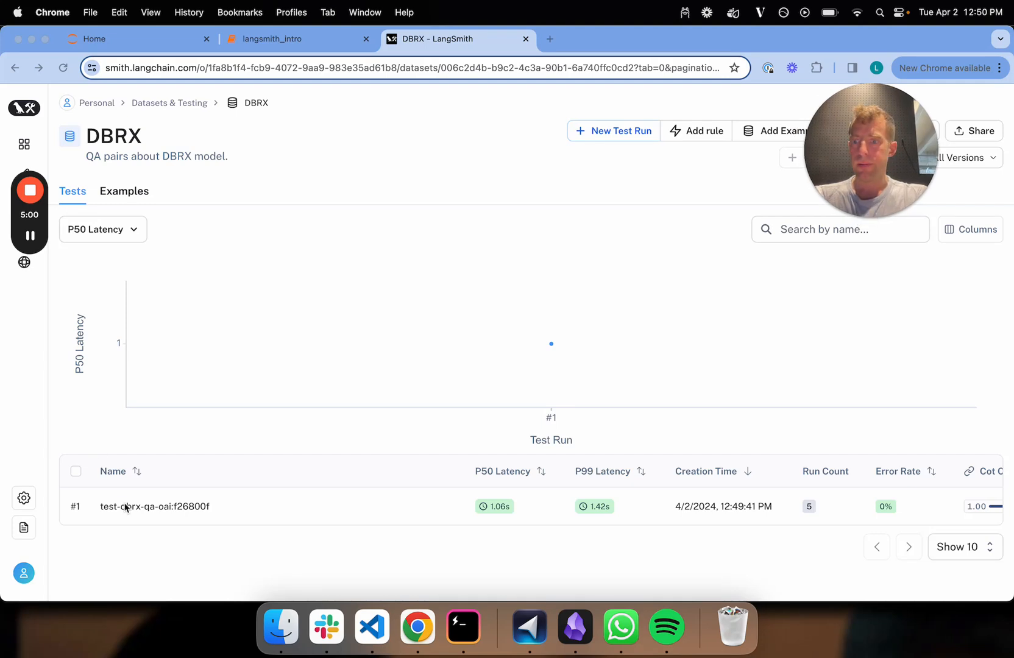
{"action": "mouse_move", "coordinate": [130, 516]}
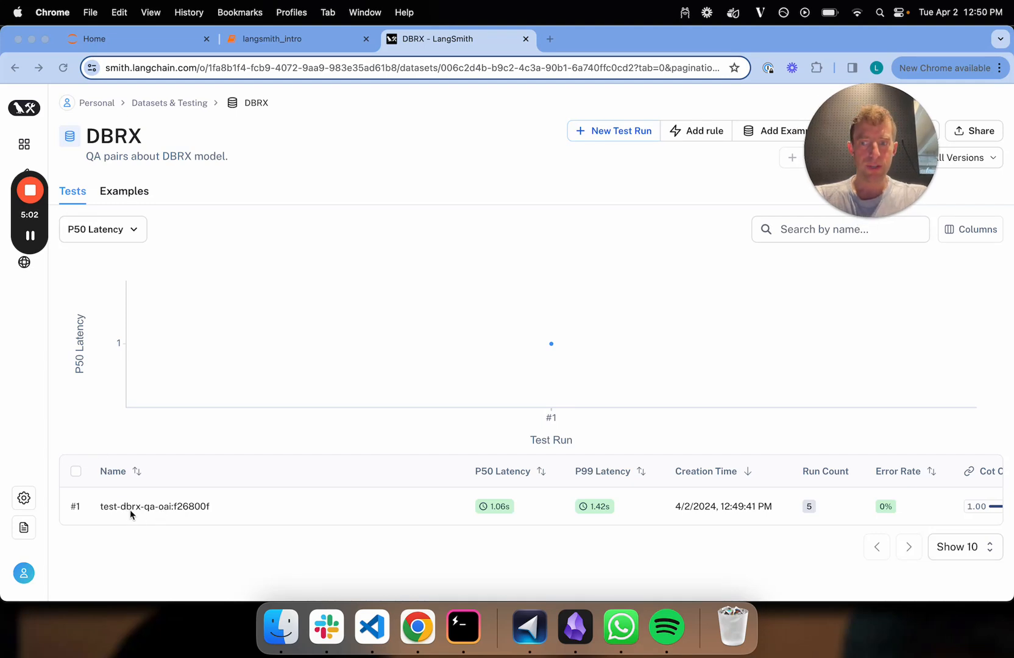
{"action": "left_click", "coordinate": [299, 39]}
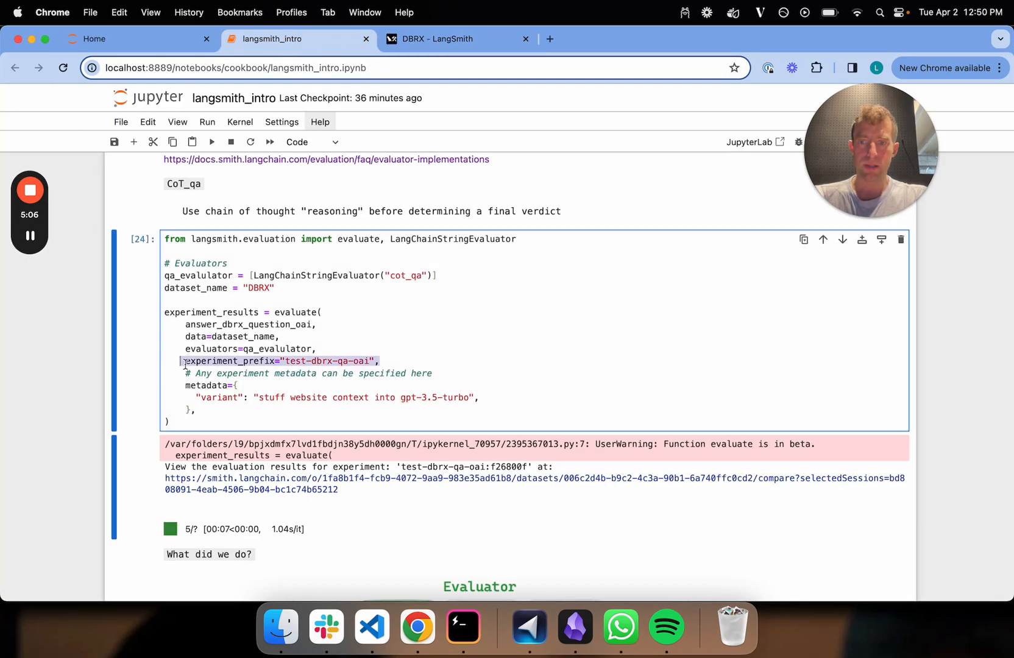
{"action": "left_click", "coordinate": [452, 39]}
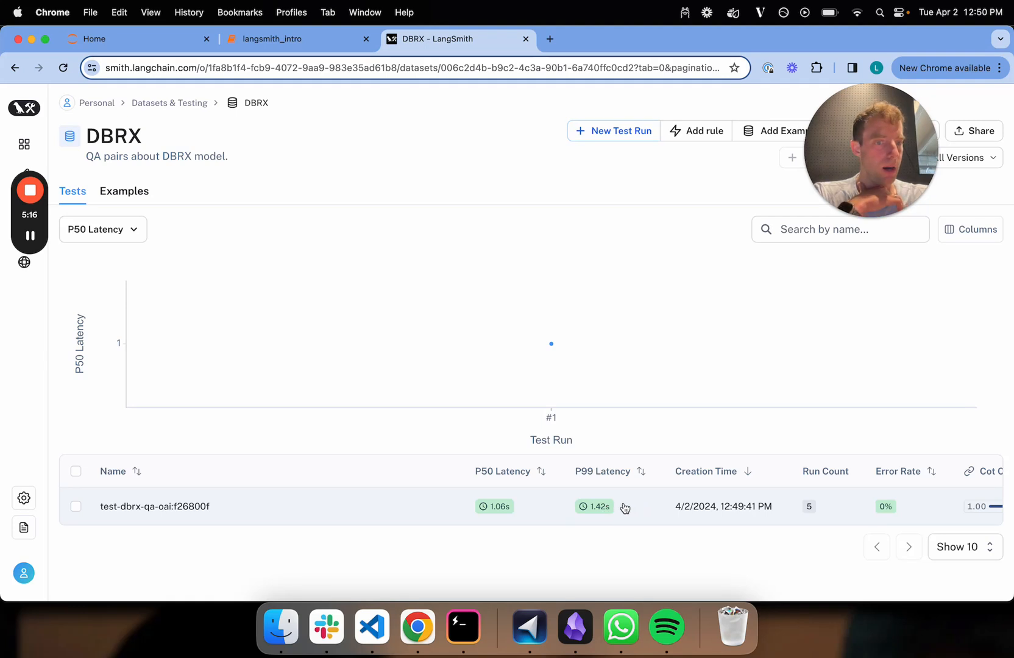
{"action": "scroll", "scroll_direction": "right", "scroll_amount": 3}
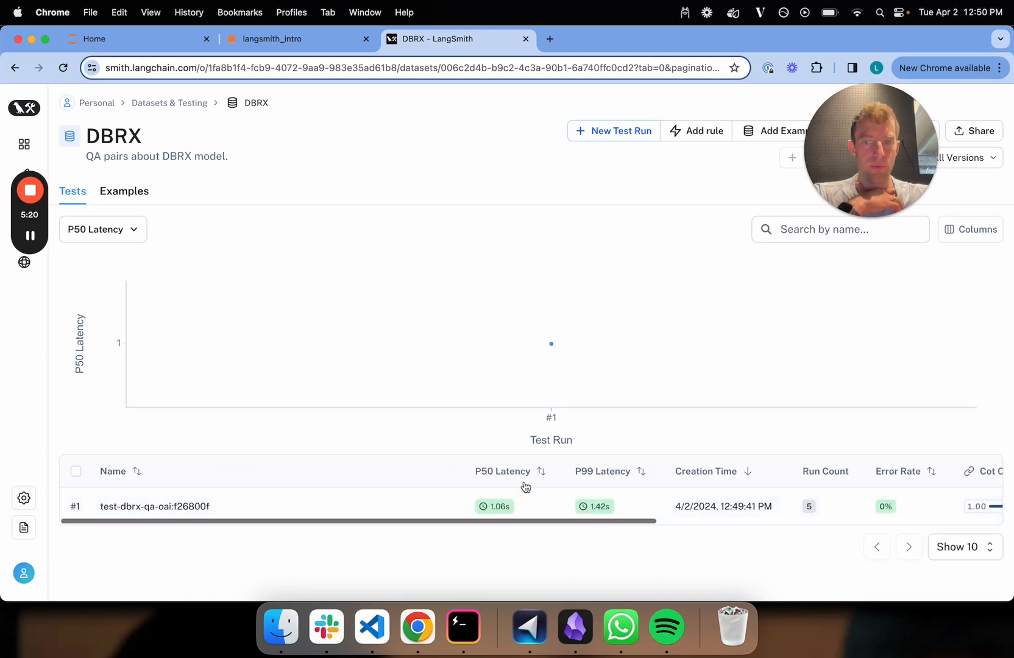
Open the test's comparison of inputs, reference outputs and run outputs with COT contextual accuracy 1, checking against the flow diagram.
{"action": "left_click", "coordinate": [154, 506]}
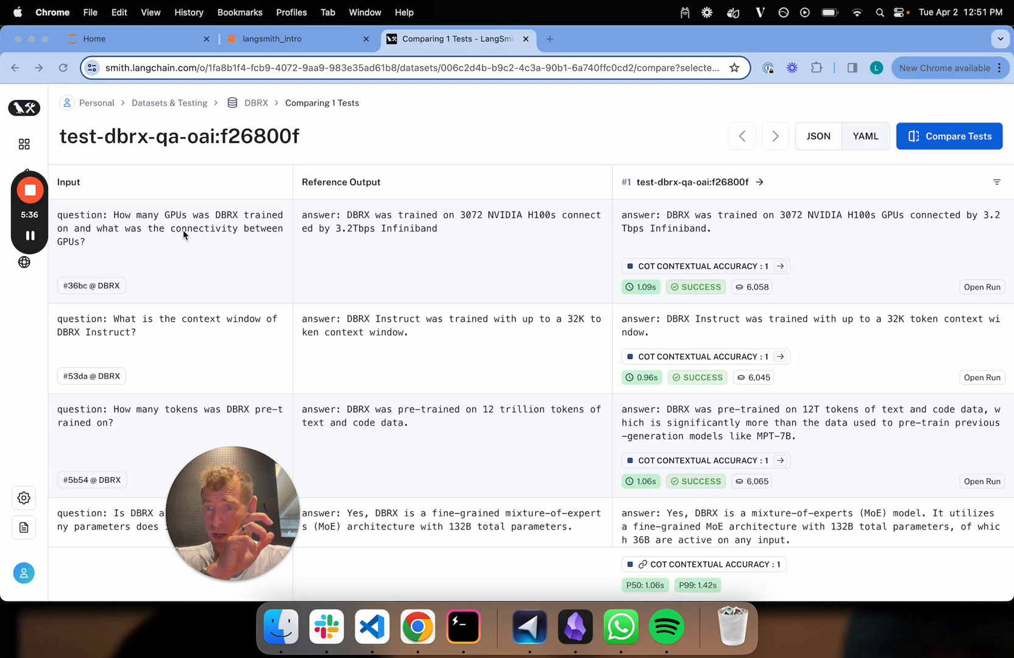
{"action": "mouse_move", "coordinate": [193, 159]}
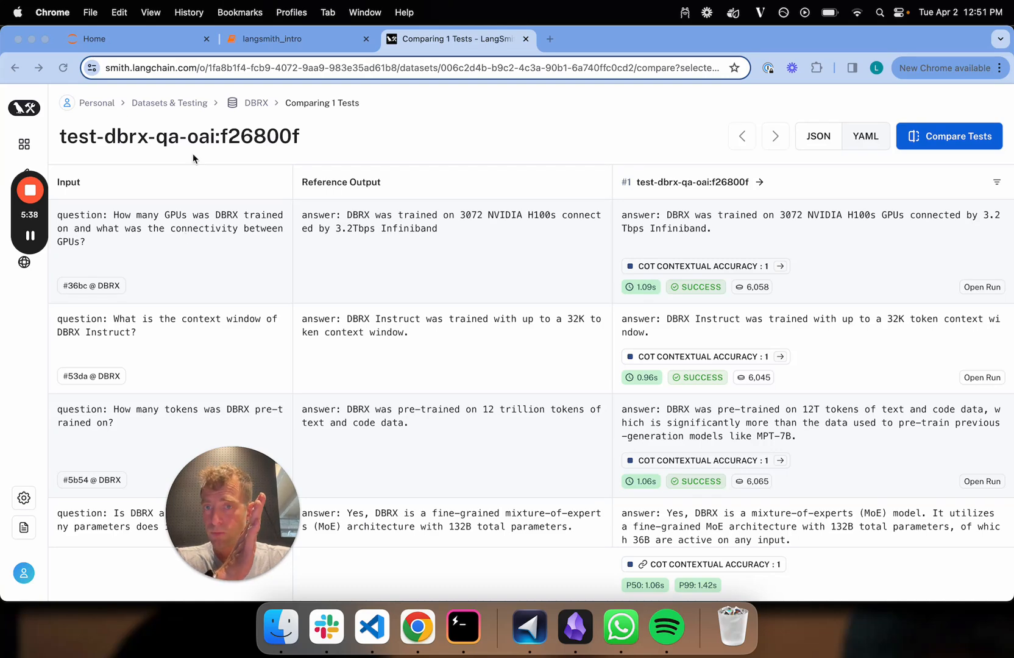
{"action": "left_click", "coordinate": [297, 39]}
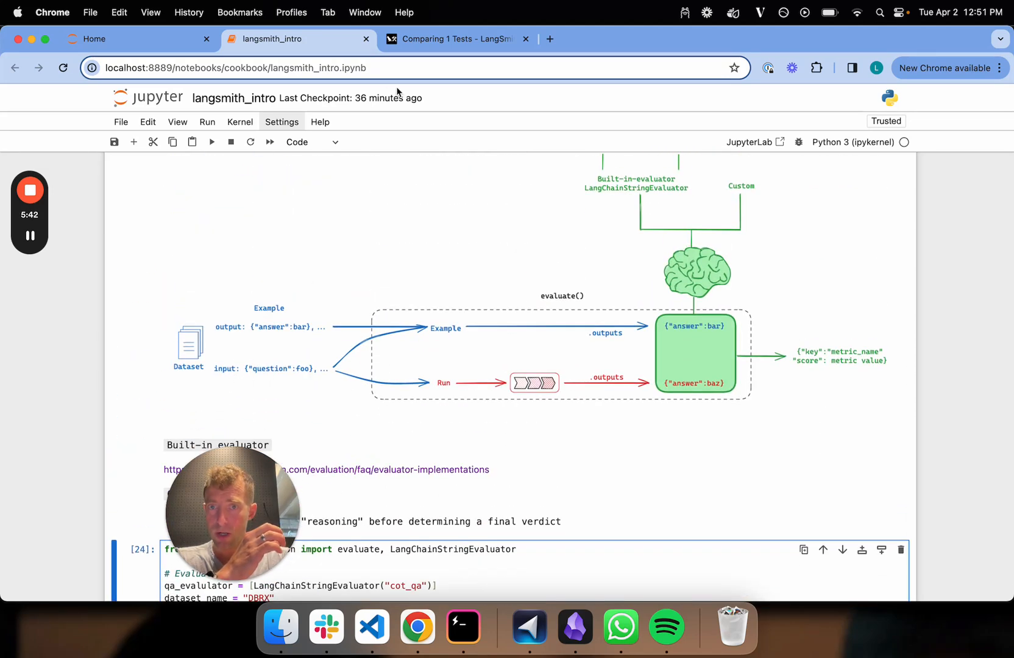
{"action": "left_click", "coordinate": [458, 39]}
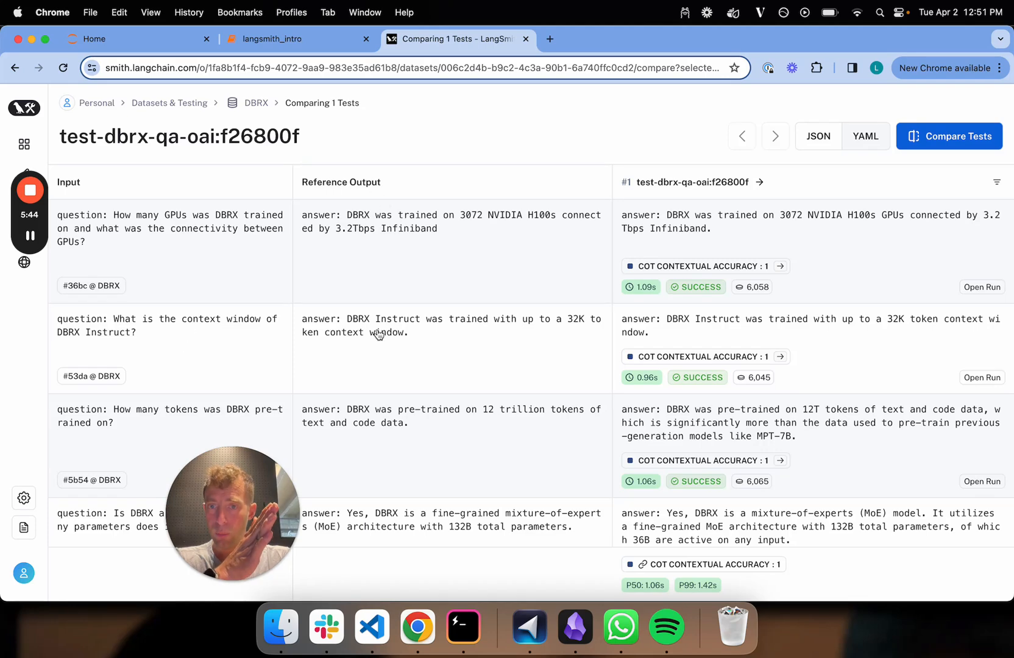
{"action": "left_click", "coordinate": [299, 39]}
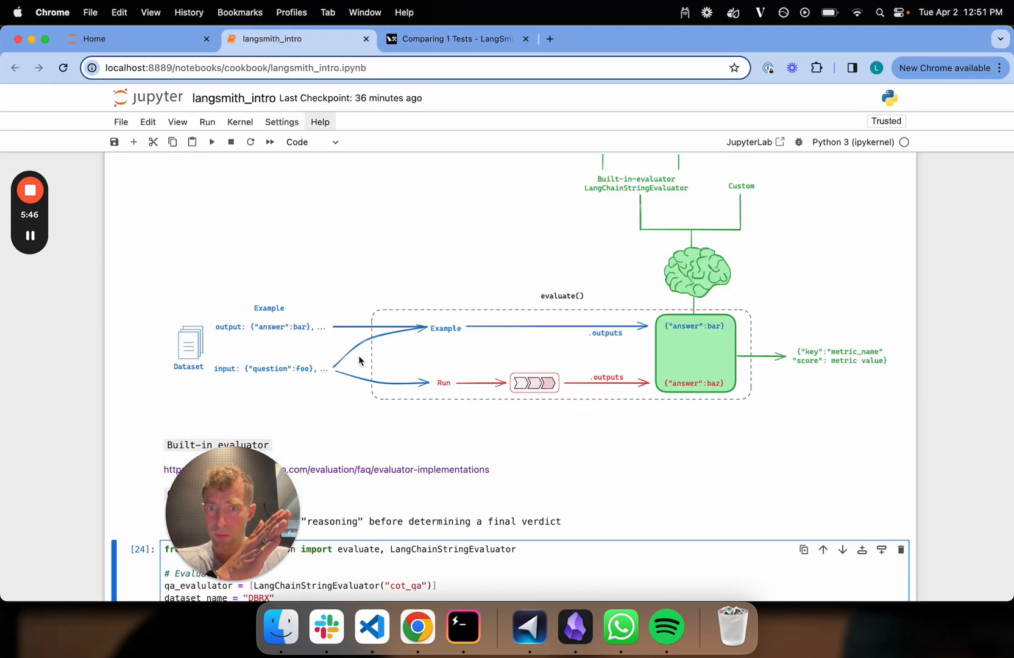
{"action": "mouse_move", "coordinate": [497, 328]}
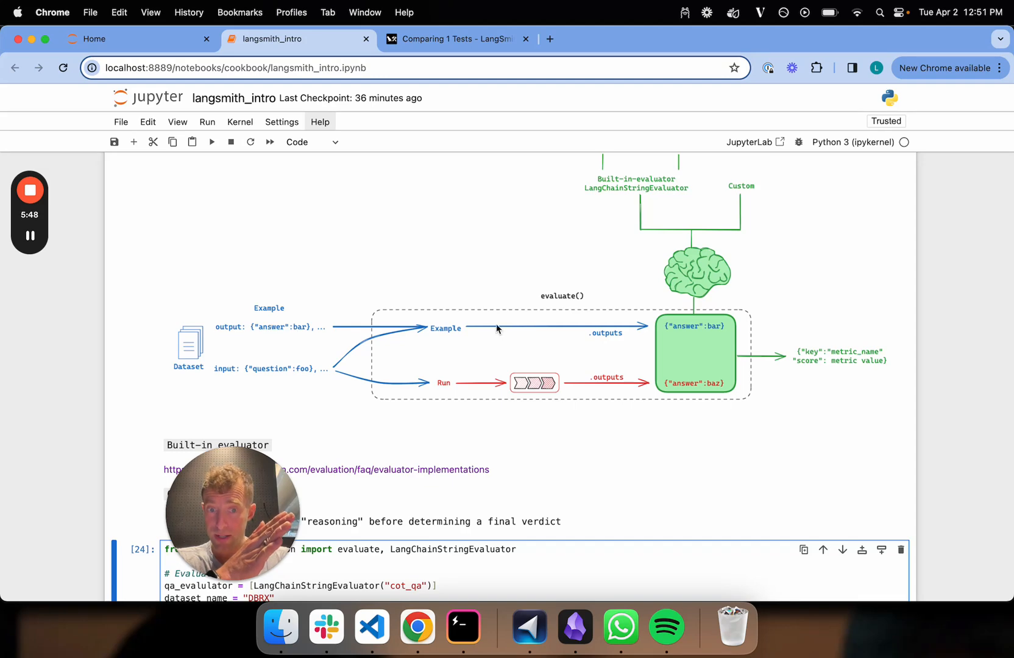
{"action": "left_click", "coordinate": [458, 39]}
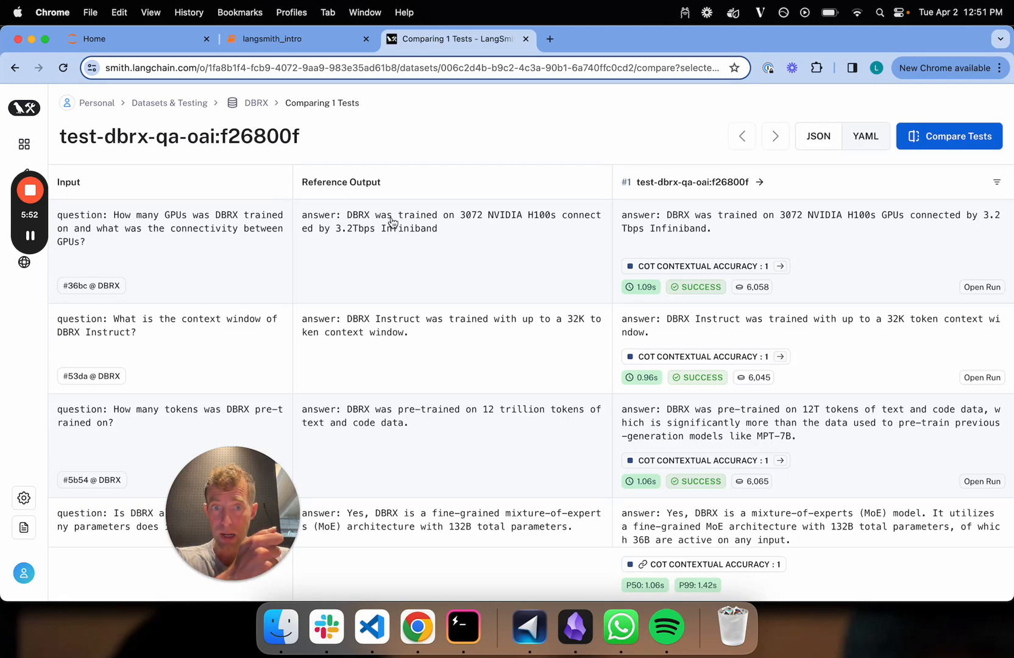
{"action": "mouse_move", "coordinate": [791, 232]}
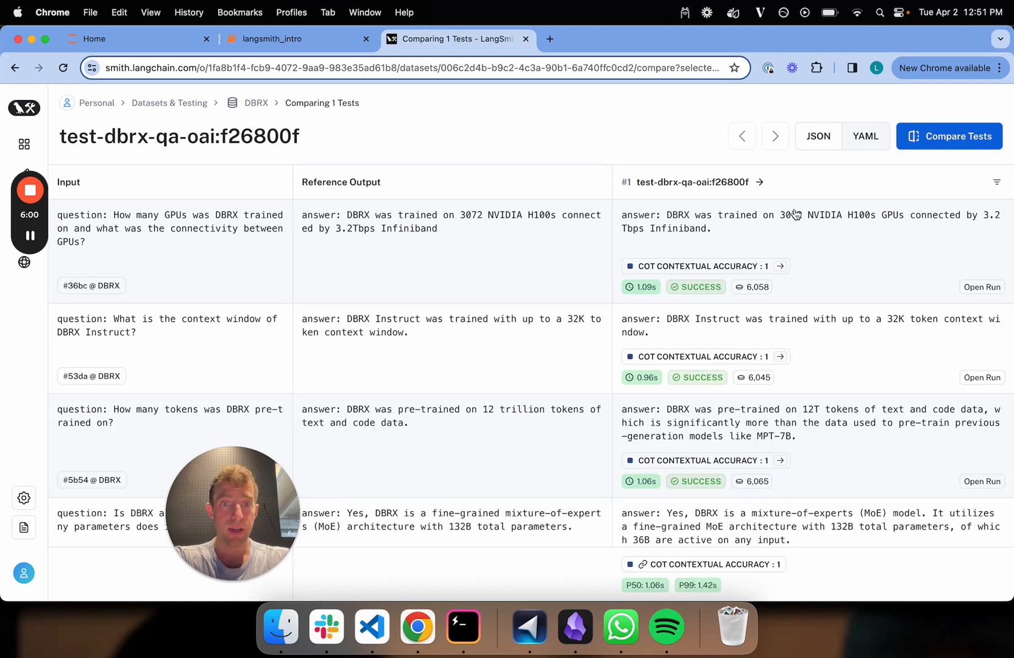
{"action": "mouse_move", "coordinate": [743, 272]}
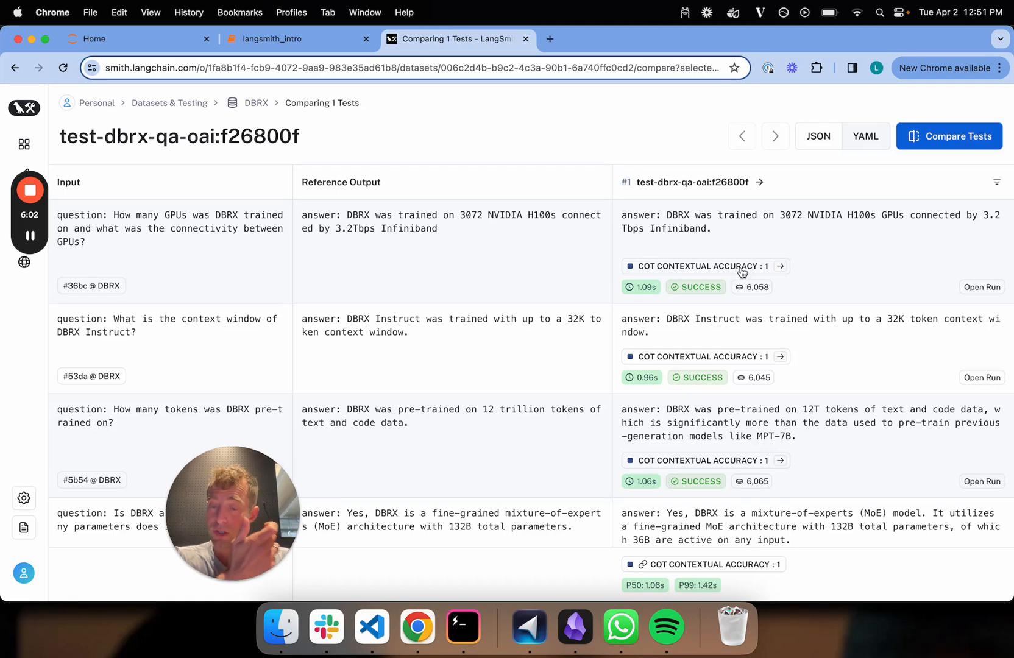
{"action": "mouse_move", "coordinate": [790, 241]}
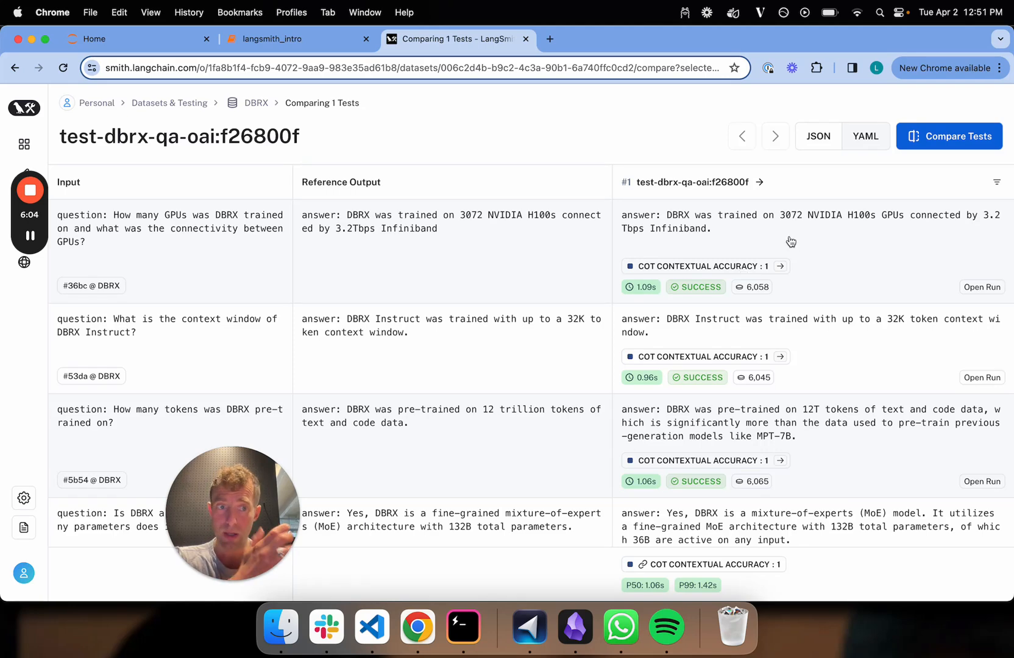
{"action": "mouse_move", "coordinate": [810, 235]}
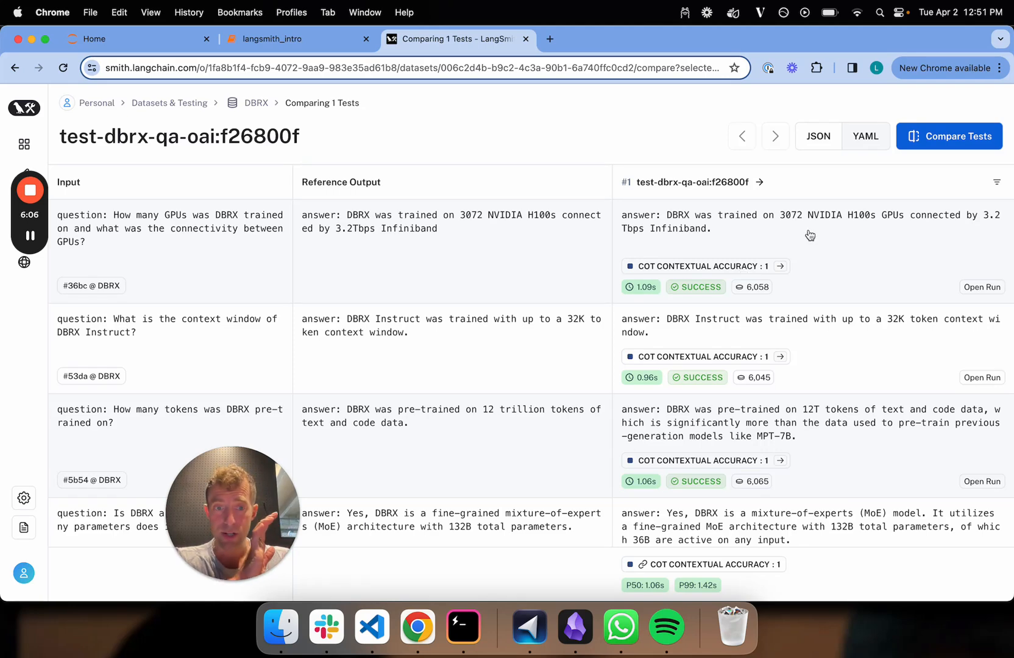
{"action": "mouse_move", "coordinate": [782, 266]}
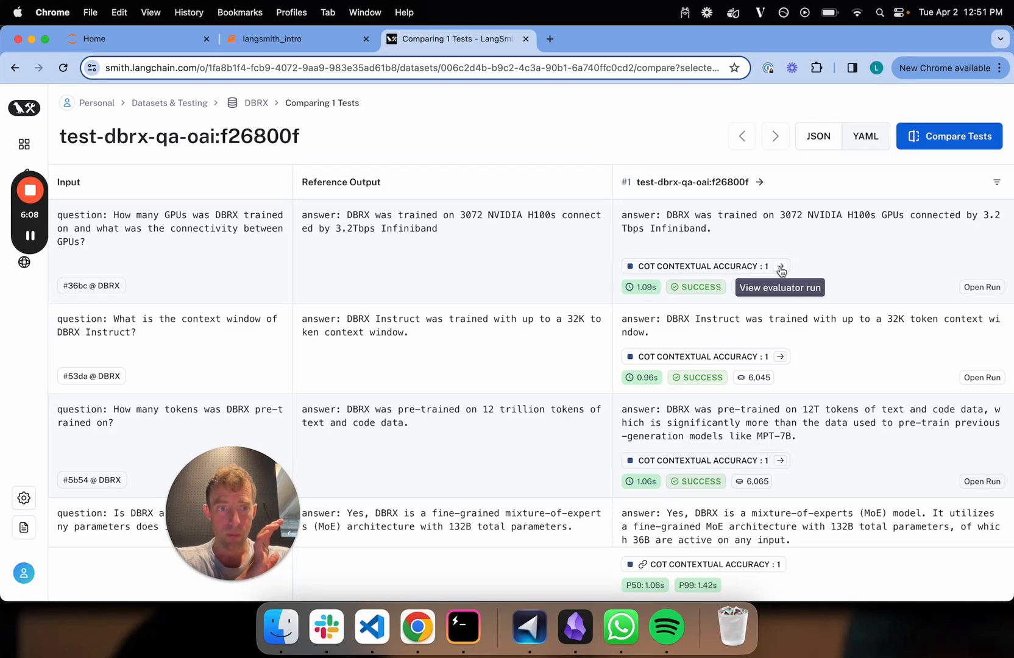
{"action": "mouse_move", "coordinate": [982, 288]}
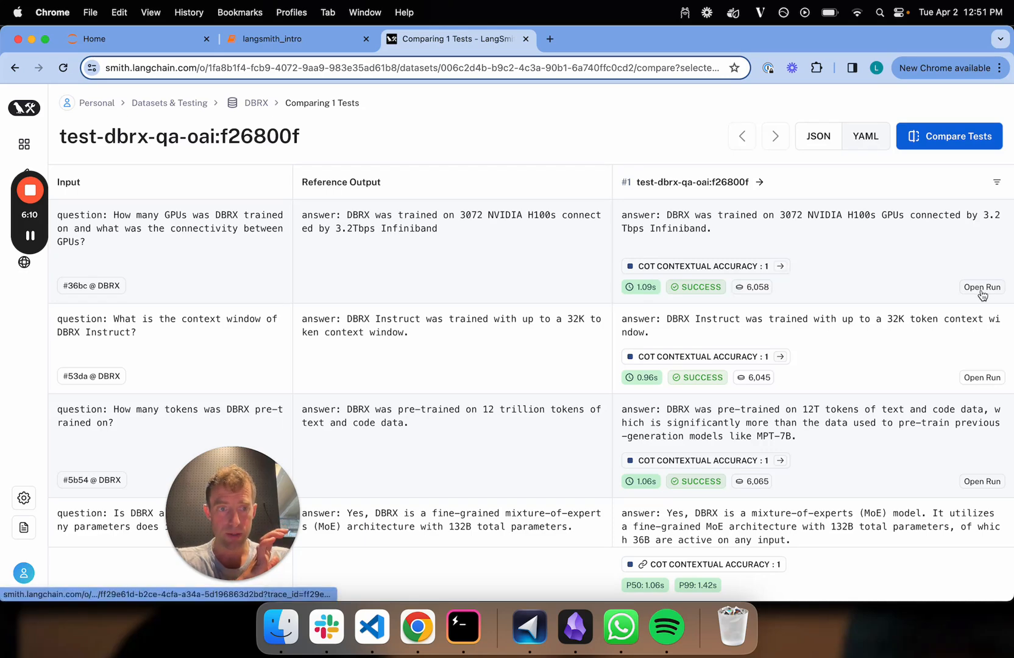
Open the GPU question's target run trace and its ChatOpenAI call's context, question and answer, then return to the comparison.
{"action": "left_click", "coordinate": [980, 287]}
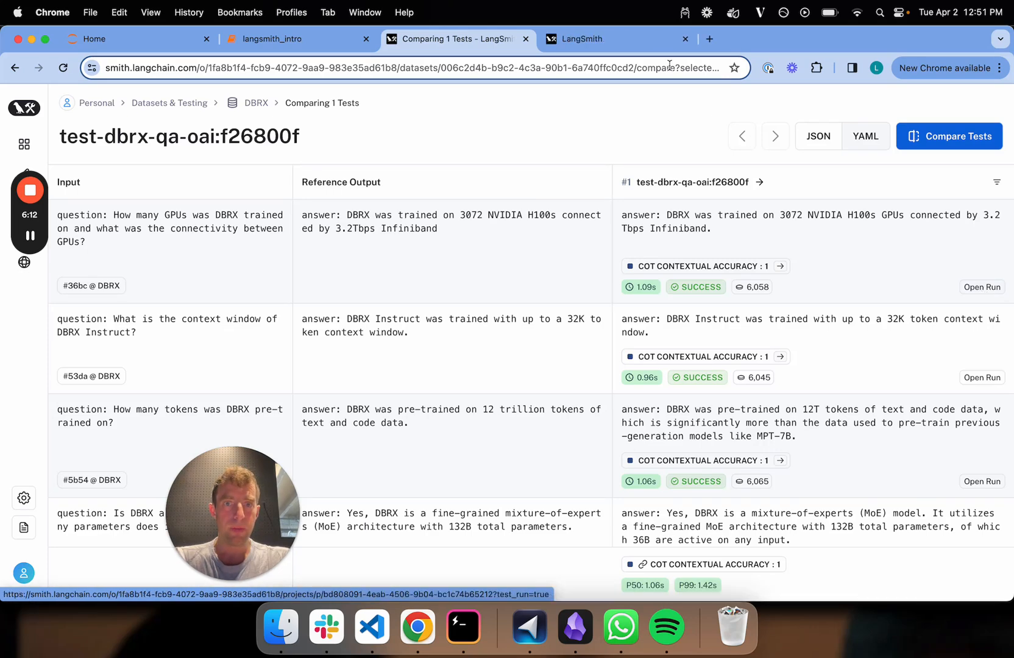
{"action": "left_click", "coordinate": [980, 287]}
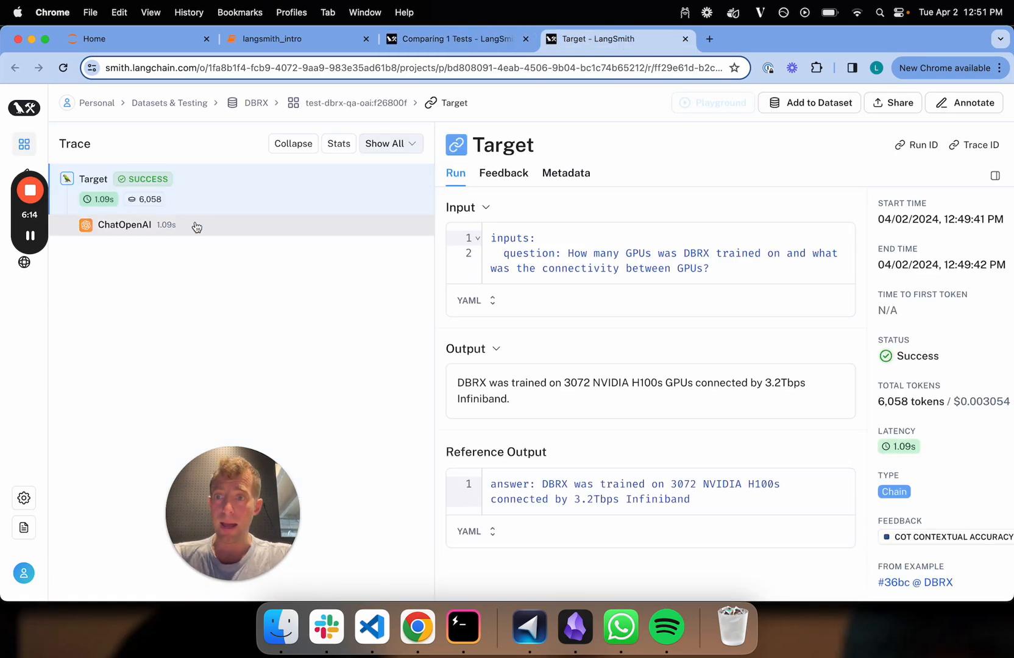
{"action": "left_click", "coordinate": [125, 226]}
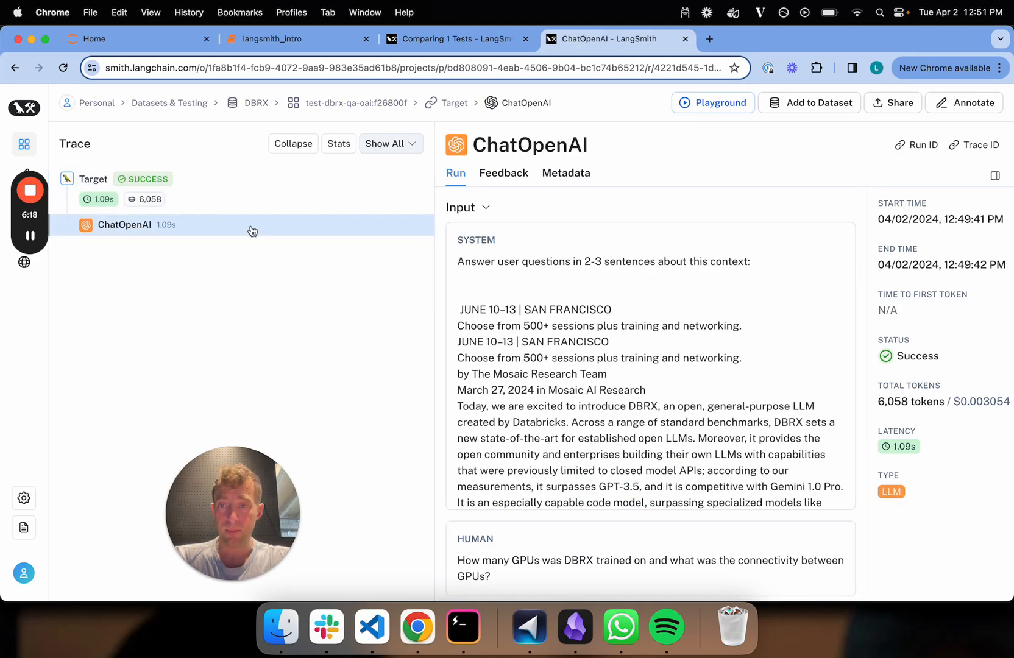
{"action": "left_click", "coordinate": [297, 39]}
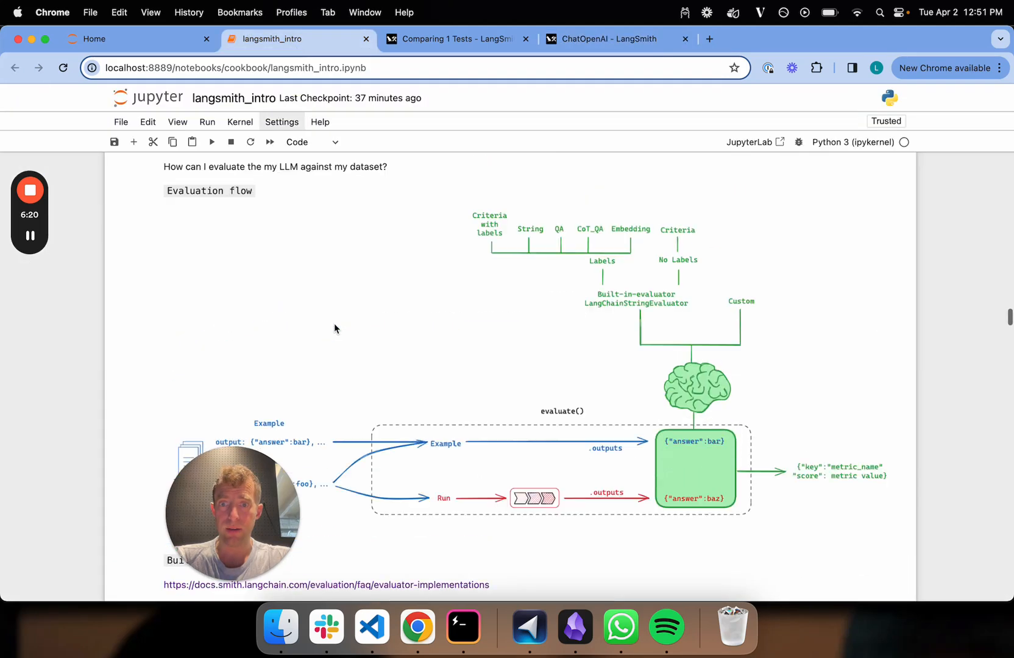
{"action": "scroll", "scroll_direction": "down", "scroll_amount": 3}
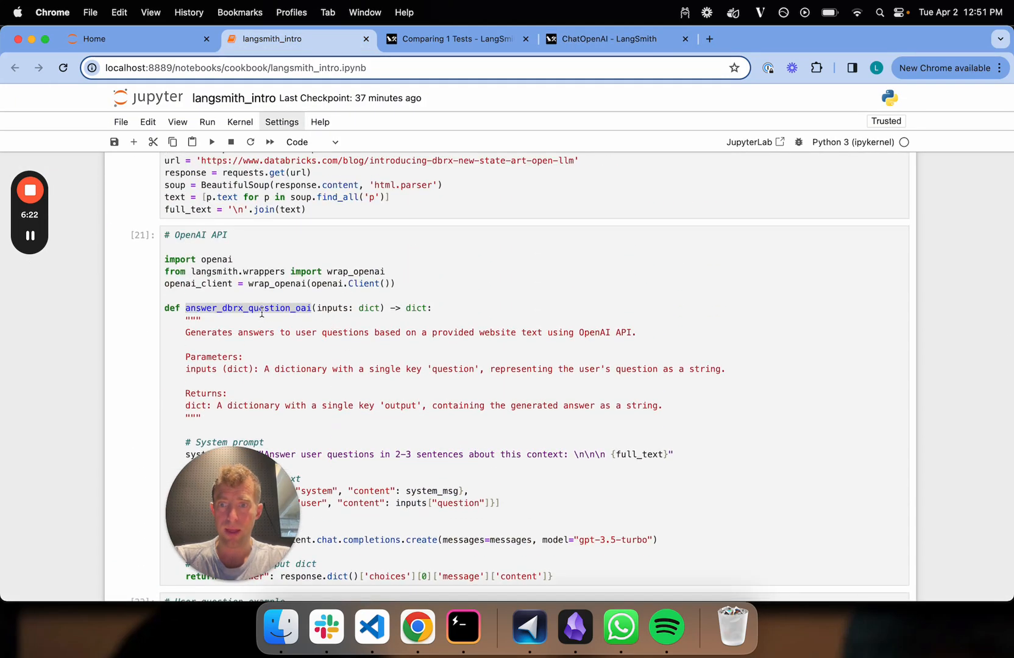
{"action": "scroll", "scroll_direction": "down", "scroll_amount": 3}
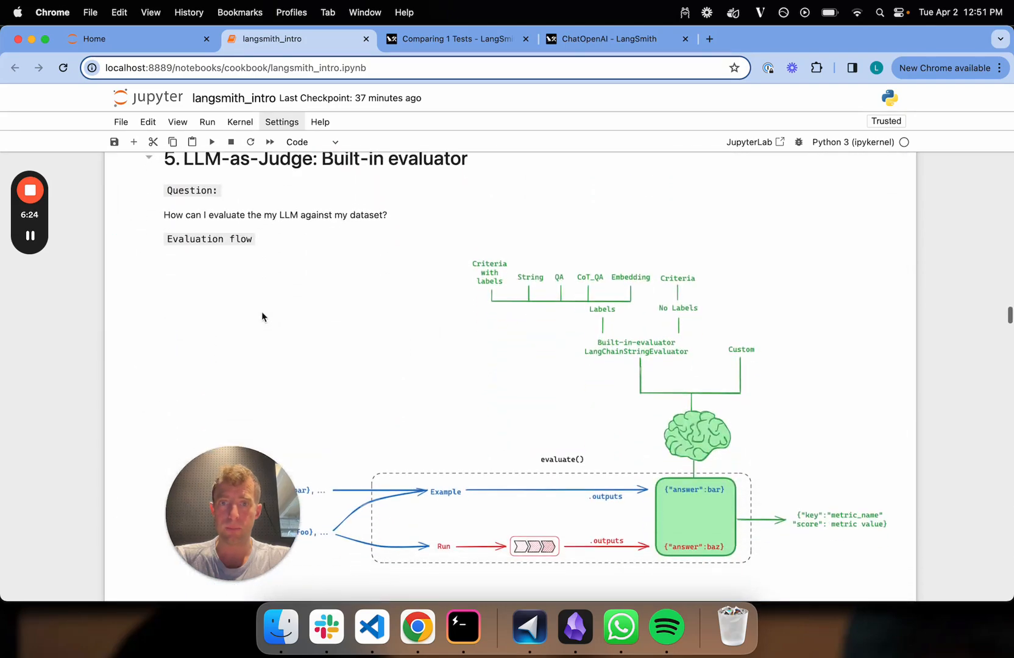
{"action": "left_click", "coordinate": [607, 39]}
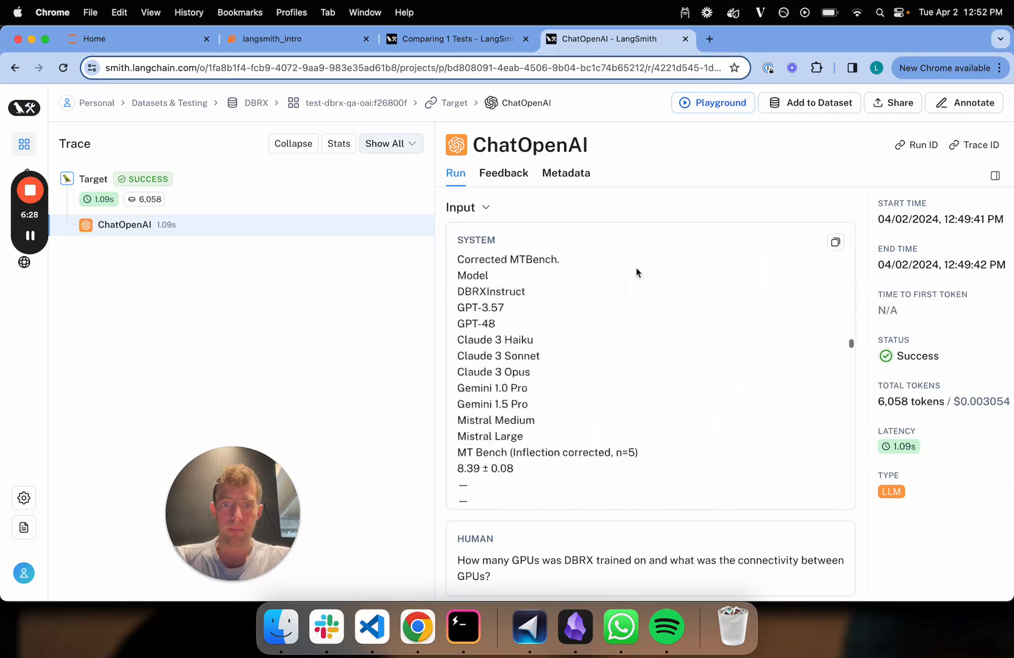
{"action": "scroll", "scroll_direction": "down", "scroll_amount": 3}
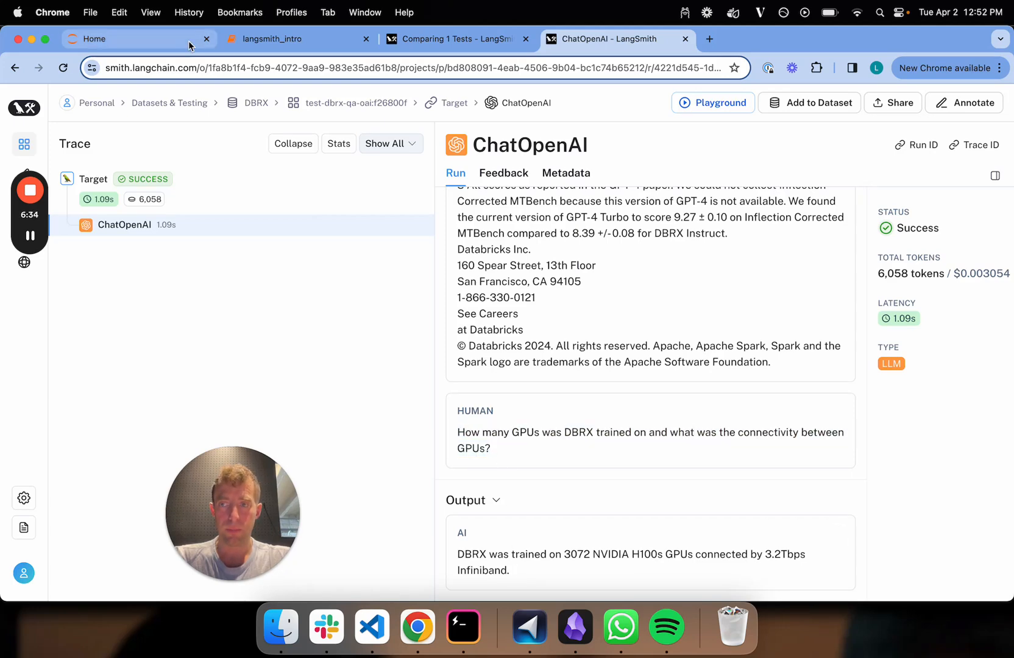
{"action": "left_click", "coordinate": [452, 39]}
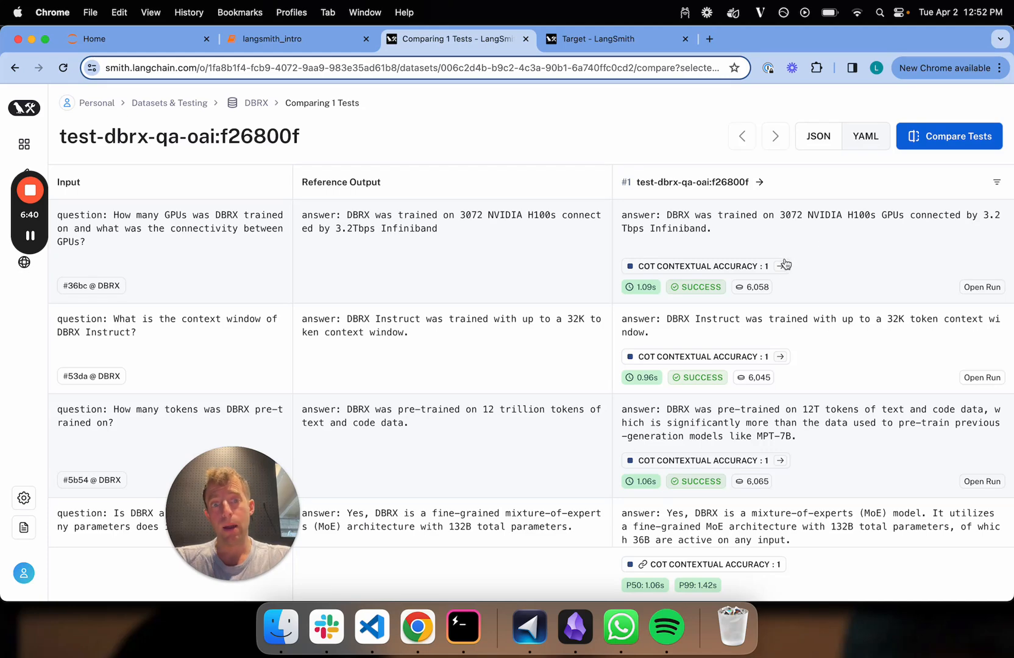
{"action": "mouse_move", "coordinate": [783, 267]}
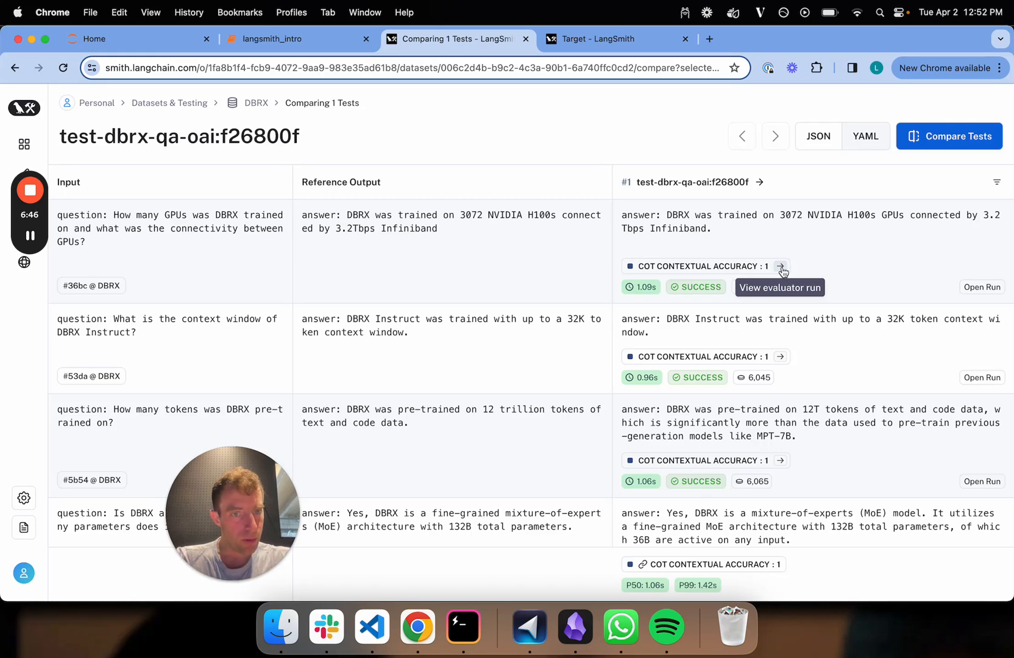
Open the evaluator run behind the GPU question's COT CONTEXTUAL ACCURACY : 1 score.
{"action": "left_click", "coordinate": [782, 266]}
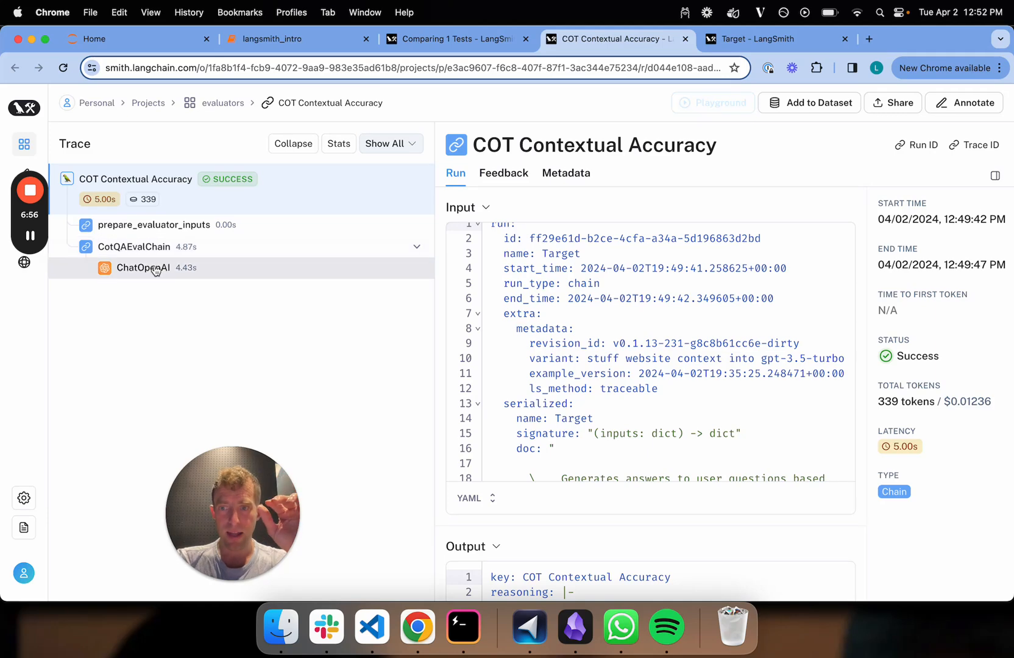
View the CotQAEvalChain's ChatOpenAI step and highlight its opening quiz-grading instructions.
{"action": "left_click", "coordinate": [143, 267]}
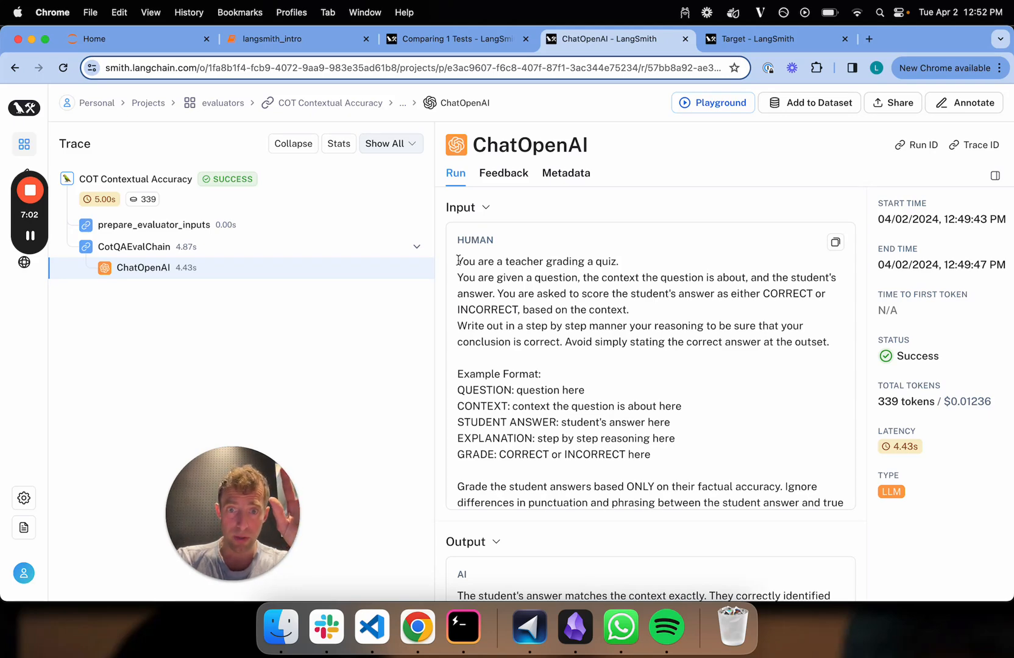
{"action": "left_click_drag", "start_coordinate": [457, 261], "coordinate": [830, 341]}
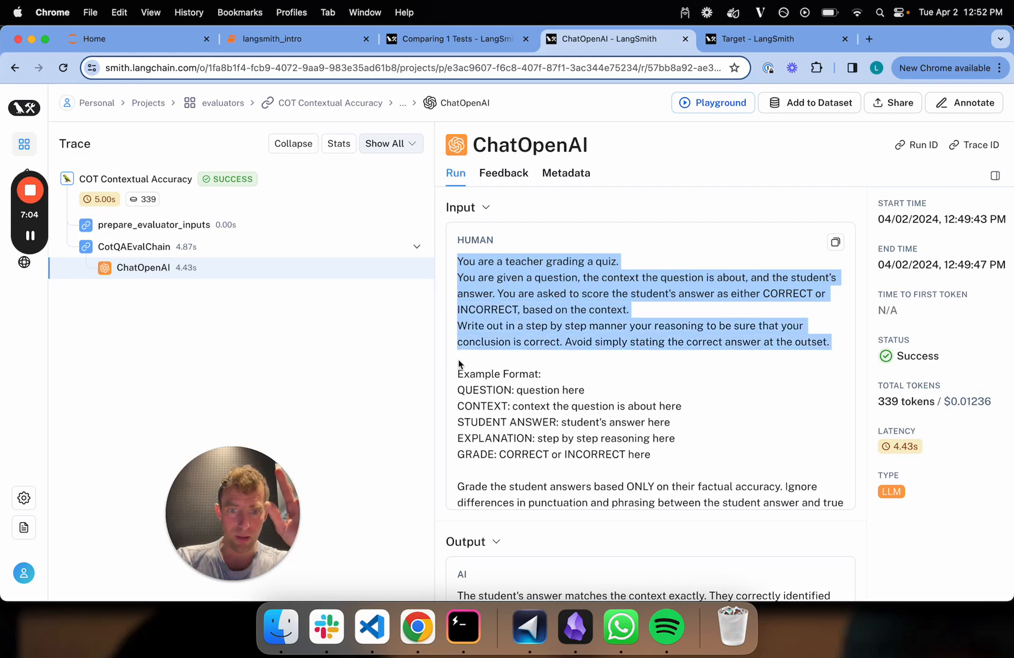
{"action": "scroll", "scroll_direction": "down", "scroll_amount": 3}
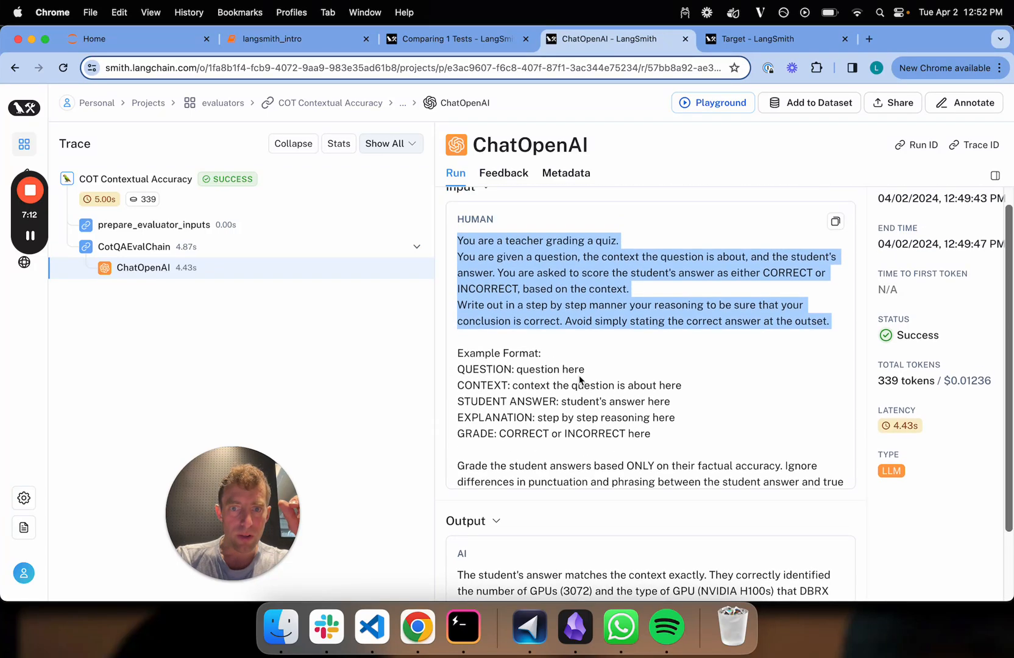
{"action": "scroll", "scroll_direction": "down", "scroll_amount": 3}
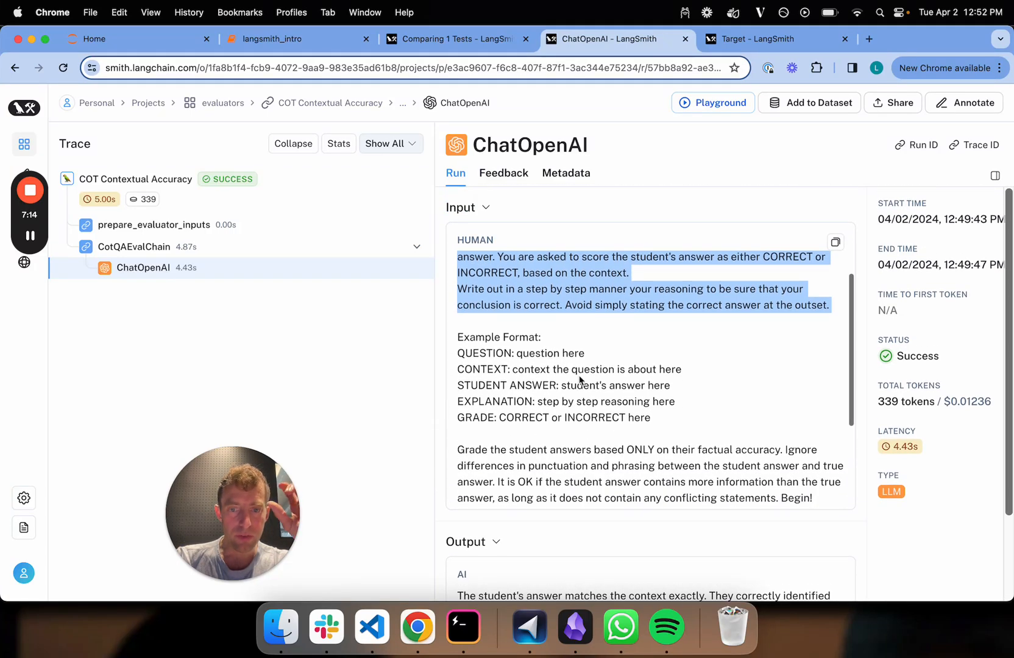
{"action": "scroll", "scroll_direction": "down", "scroll_amount": 3}
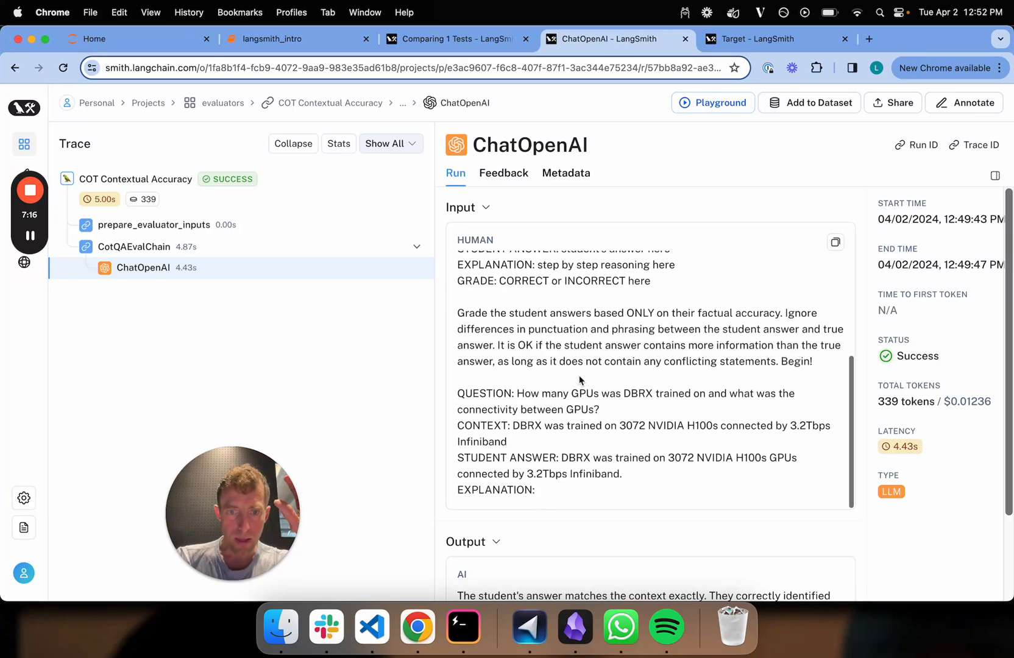
{"action": "scroll", "scroll_direction": "down", "scroll_amount": 3}
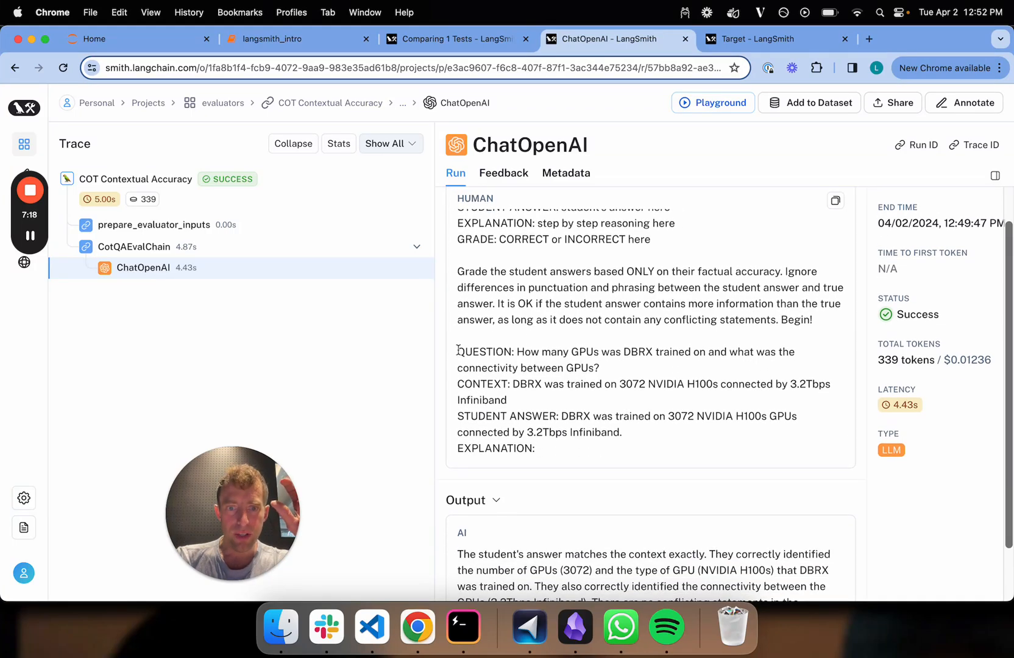
Highlight the student answer and the GRADE: CORRECT output, then return to the Comparing 1 Tests view.
{"action": "left_click_drag", "start_coordinate": [459, 351], "coordinate": [599, 368]}
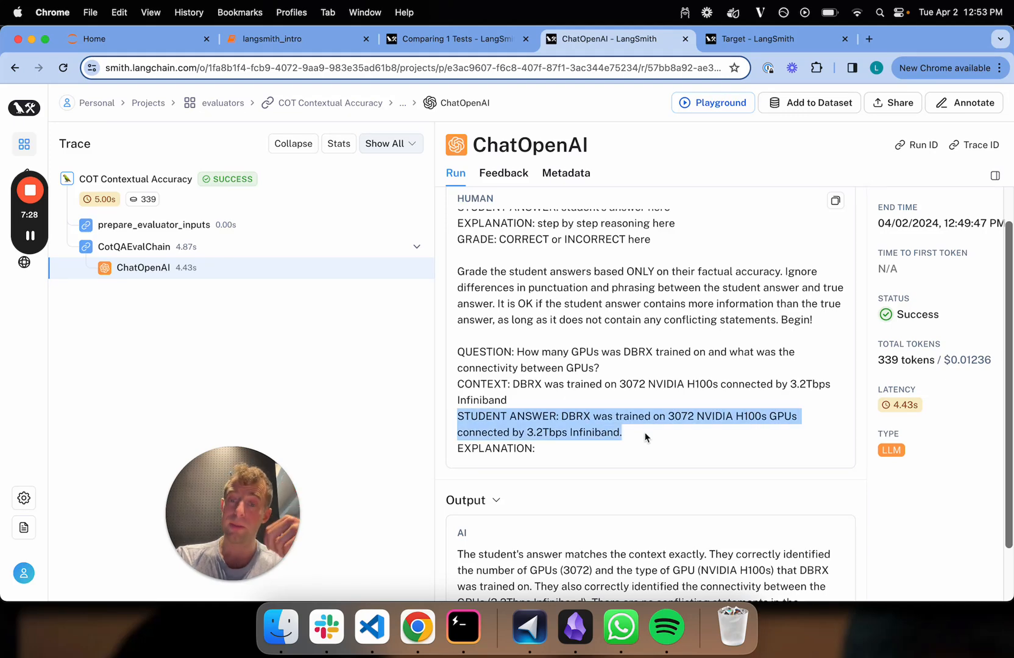
{"action": "scroll", "scroll_direction": "down", "scroll_amount": 3}
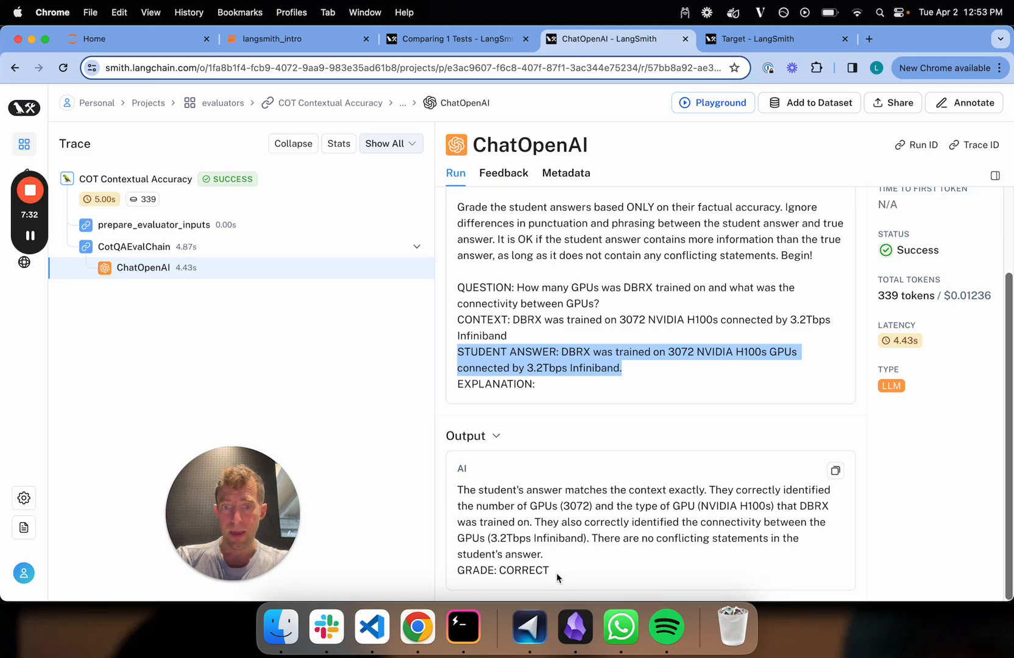
{"action": "double_click", "coordinate": [502, 571]}
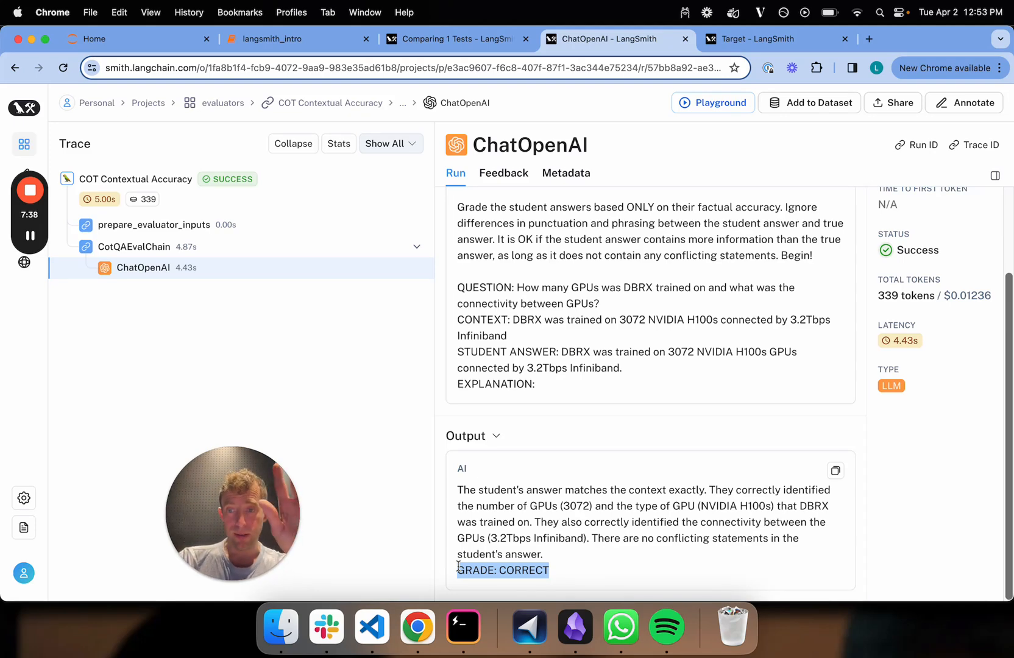
{"action": "left_click", "coordinate": [452, 39]}
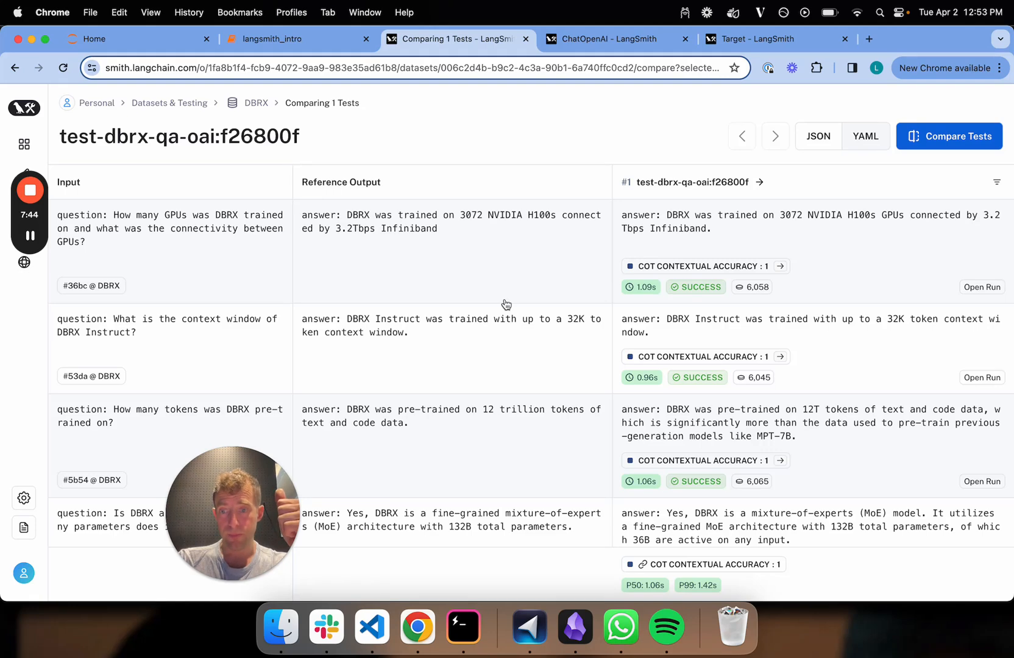
{"action": "mouse_move", "coordinate": [452, 342]}
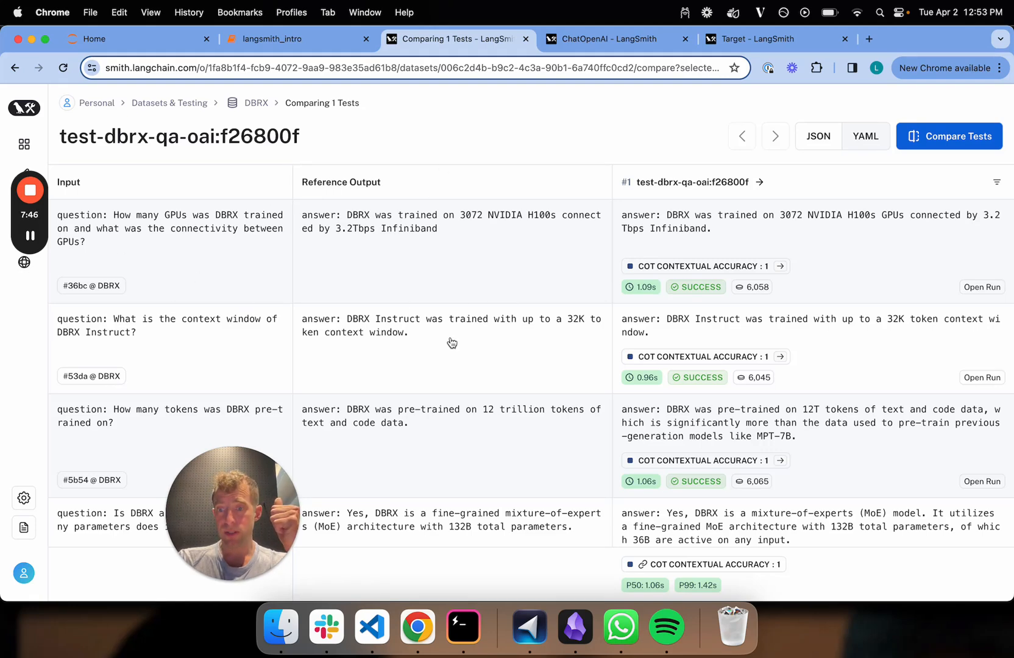
{"action": "mouse_move", "coordinate": [772, 217]}
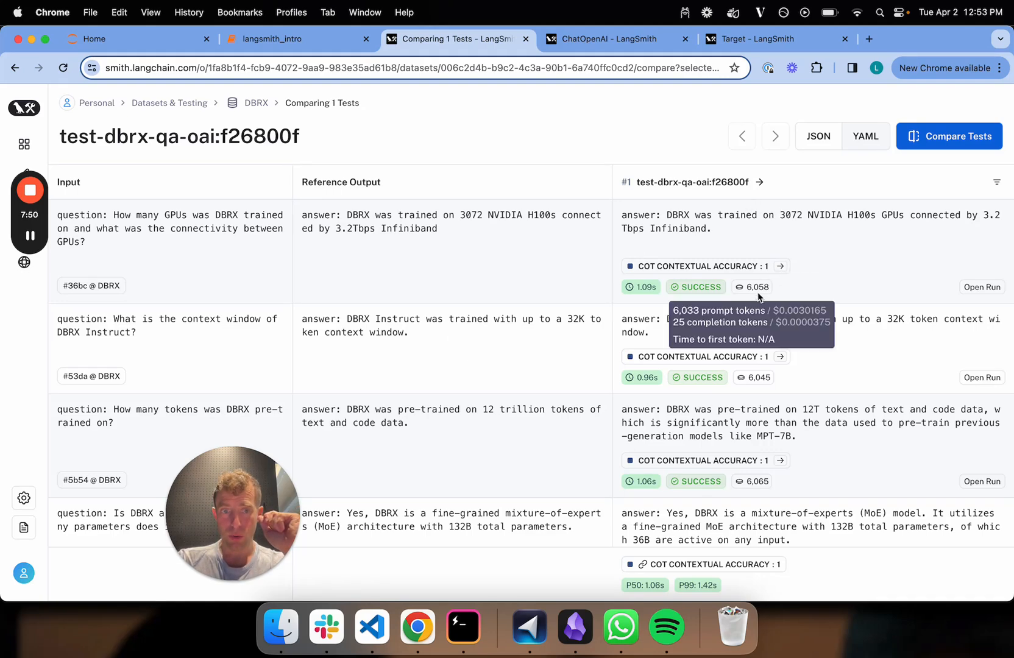
Scroll the langsmith_intro notebook to the LLM-as-Judge built-in evaluator flow diagram.
{"action": "scroll", "scroll_direction": "down", "scroll_amount": 3}
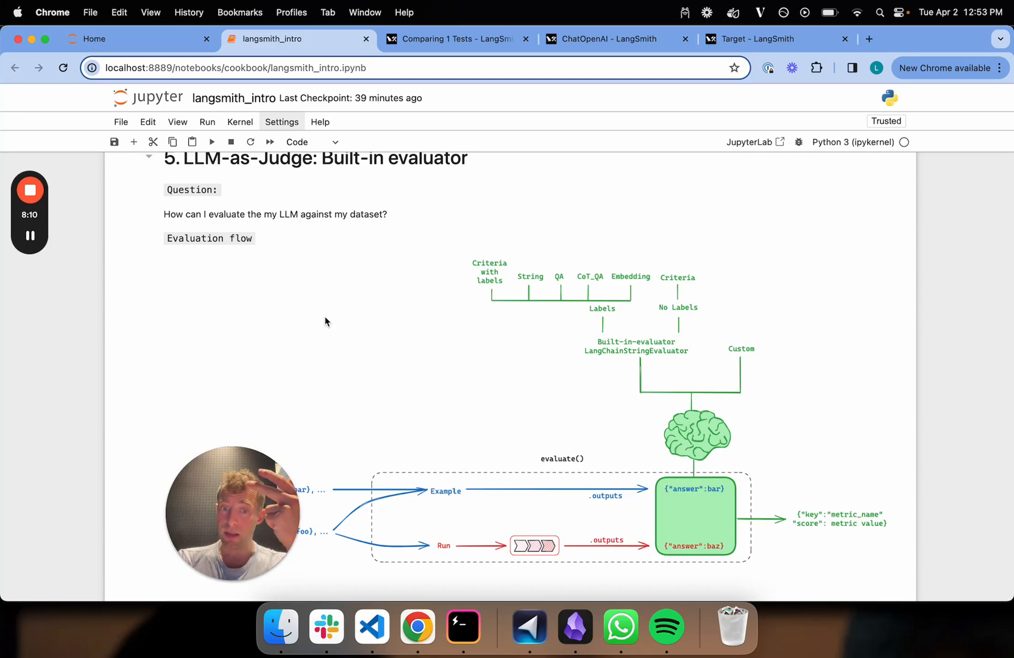
Scroll further to the evaluation overview diagram linking dataset, evaluator, task and applying evals.
{"action": "scroll", "scroll_direction": "down", "scroll_amount": 3}
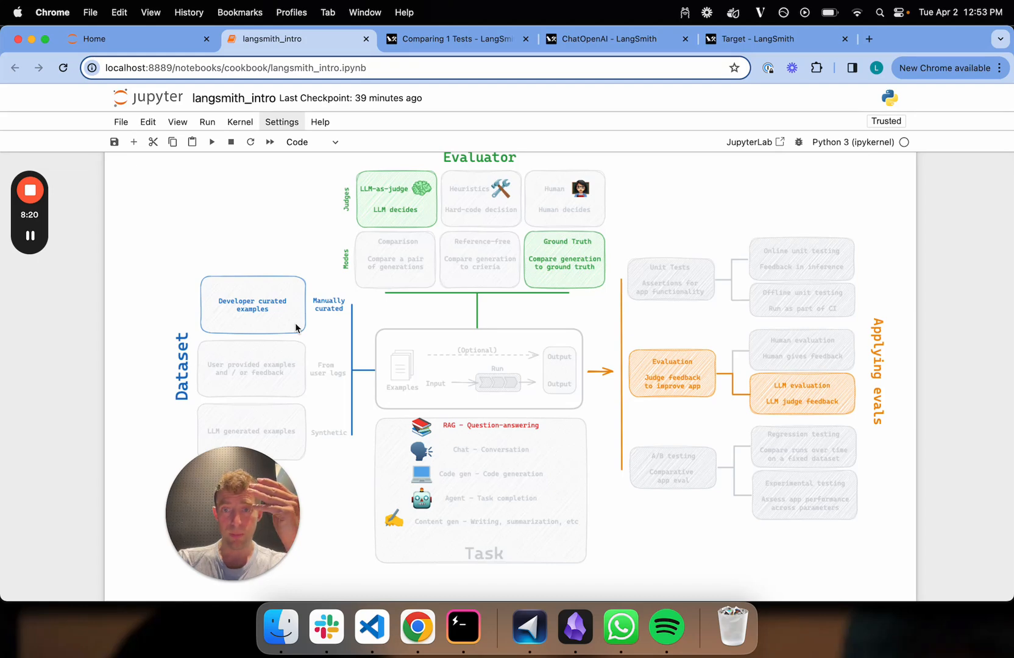
{"action": "scroll", "scroll_direction": "down", "scroll_amount": 3}
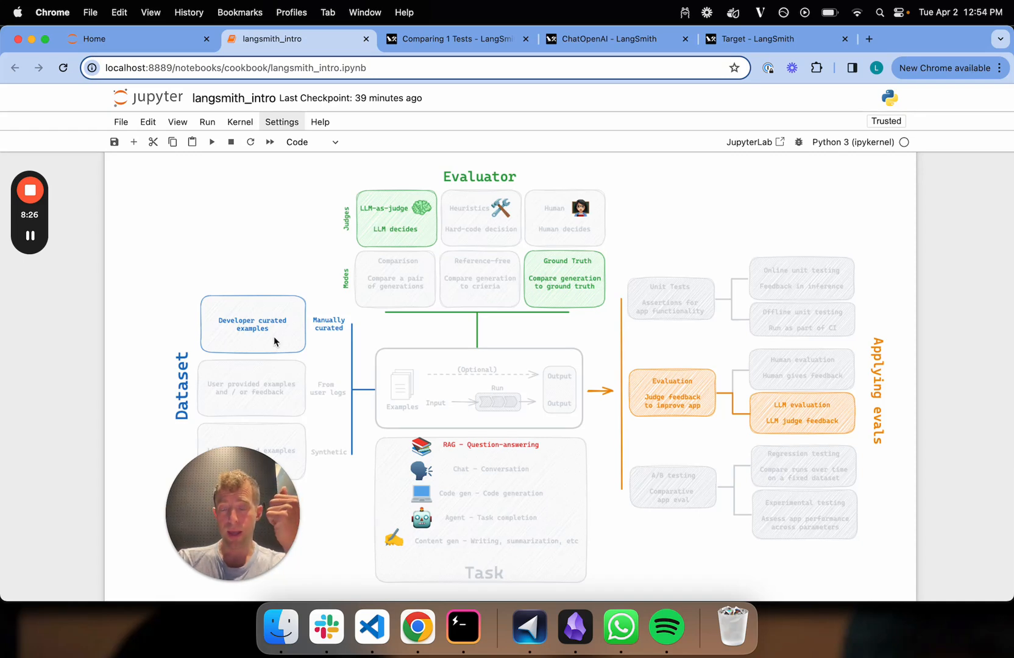
{"action": "mouse_move", "coordinate": [564, 284]}
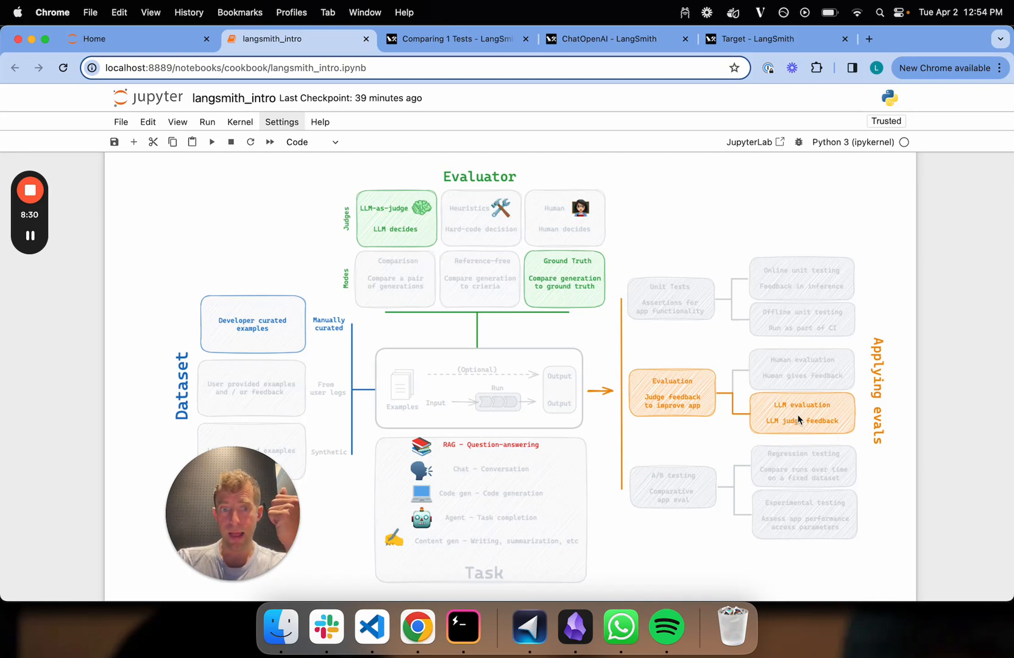
{"action": "mouse_move", "coordinate": [753, 428]}
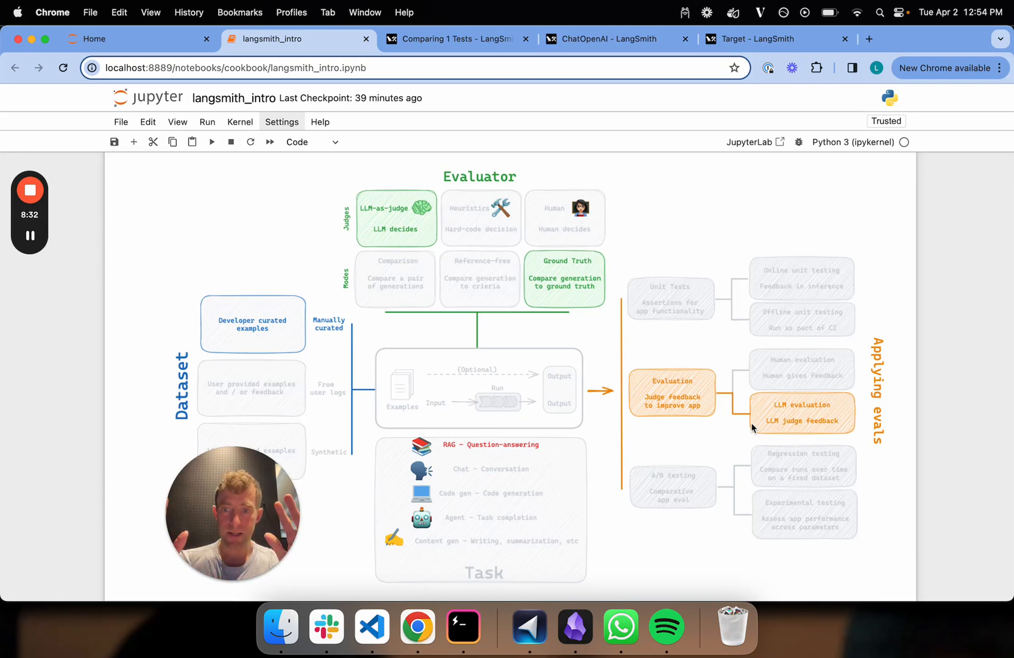